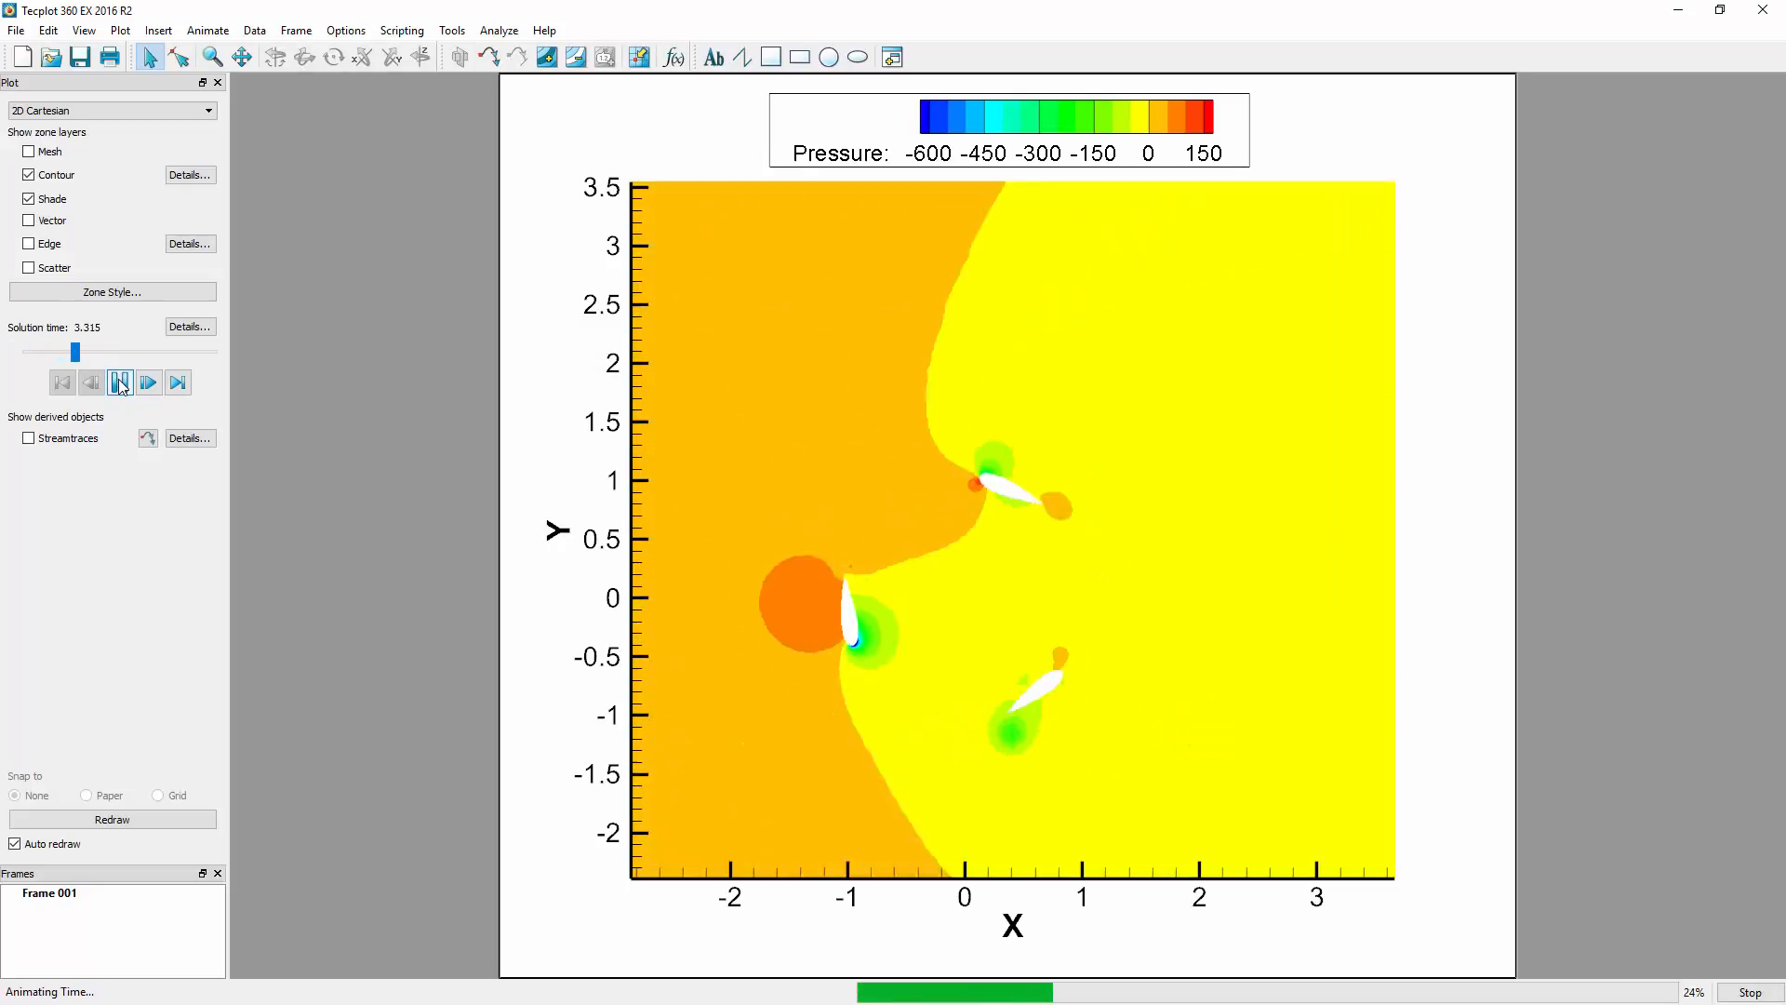
- Save the first pressure contour frame's style to the file style.sty
{"action": "left_click", "coordinate": [149, 381]}
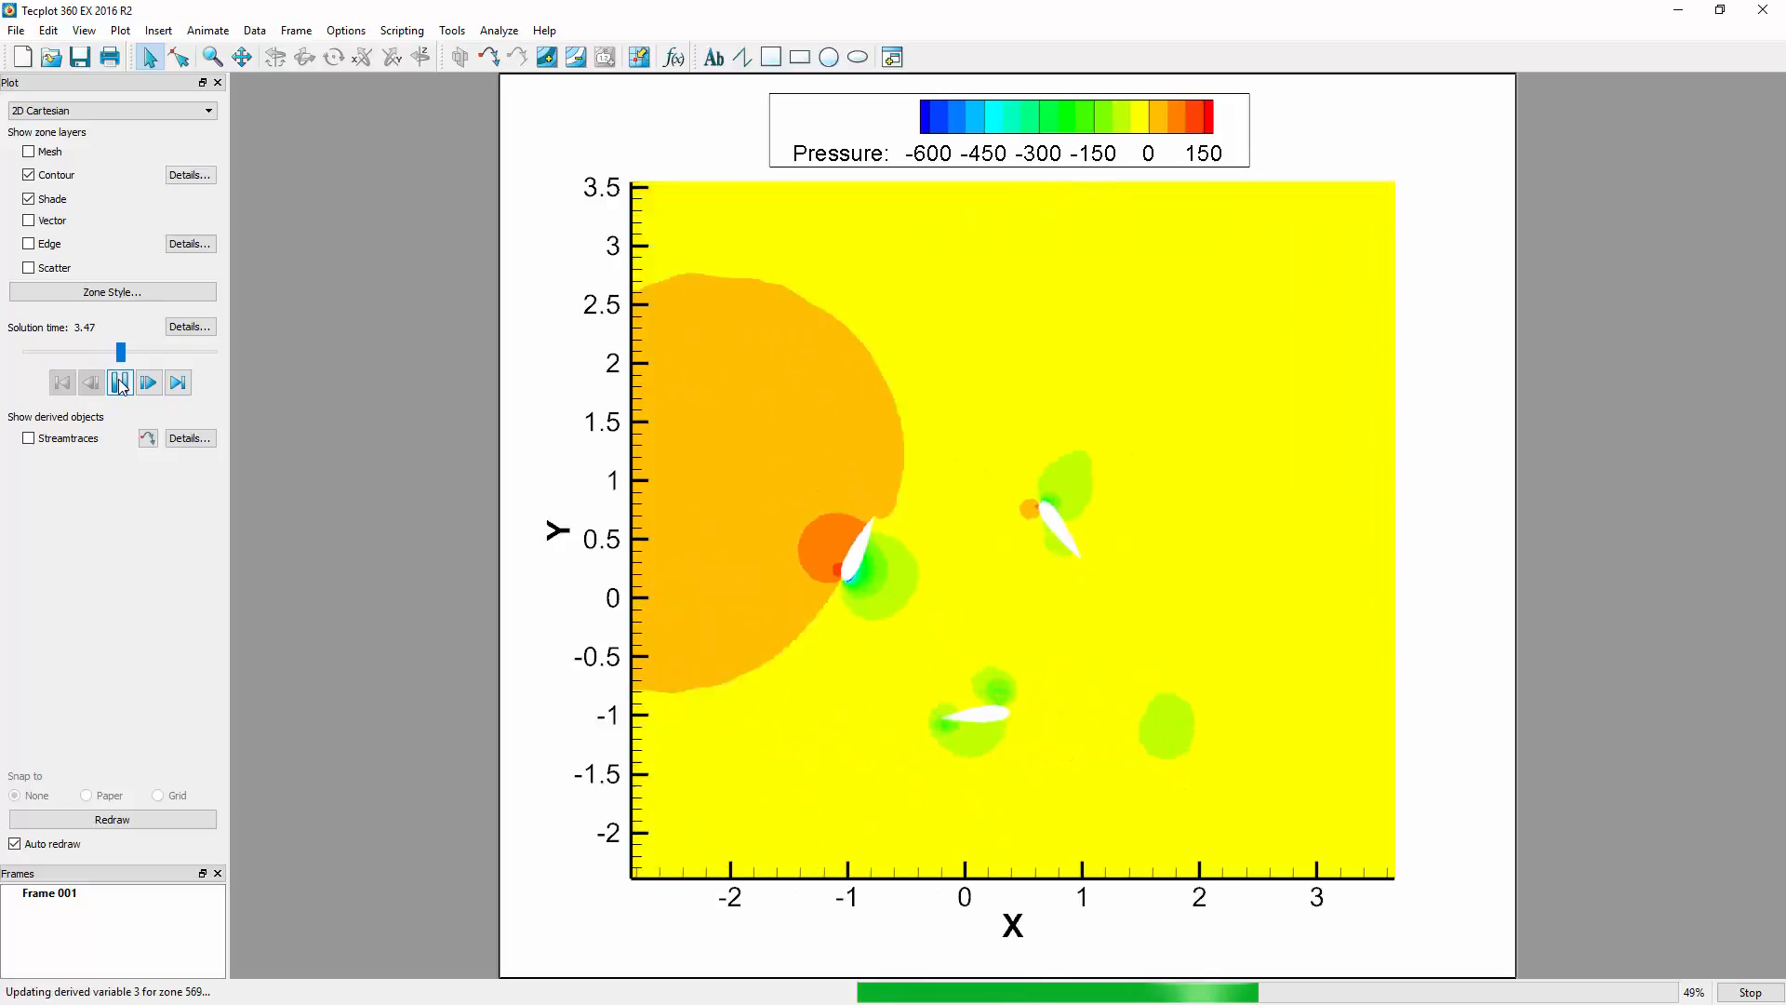
{"action": "left_click", "coordinate": [149, 381]}
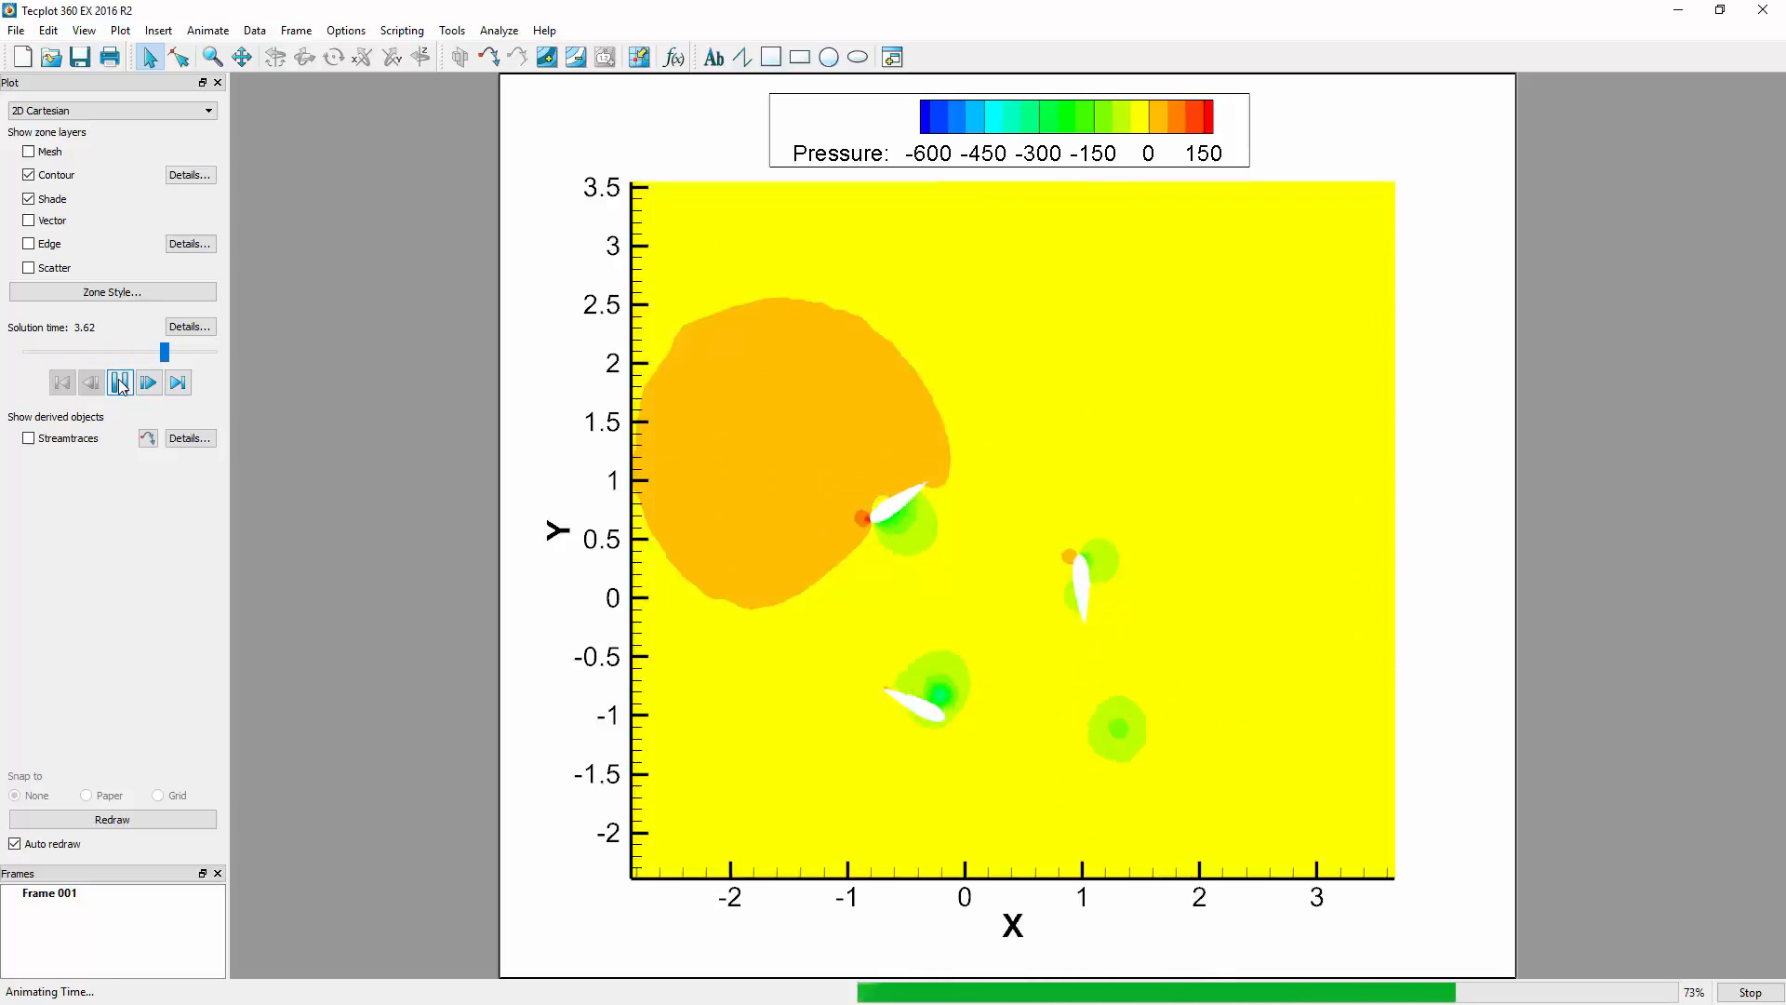
{"action": "left_click", "coordinate": [149, 382]}
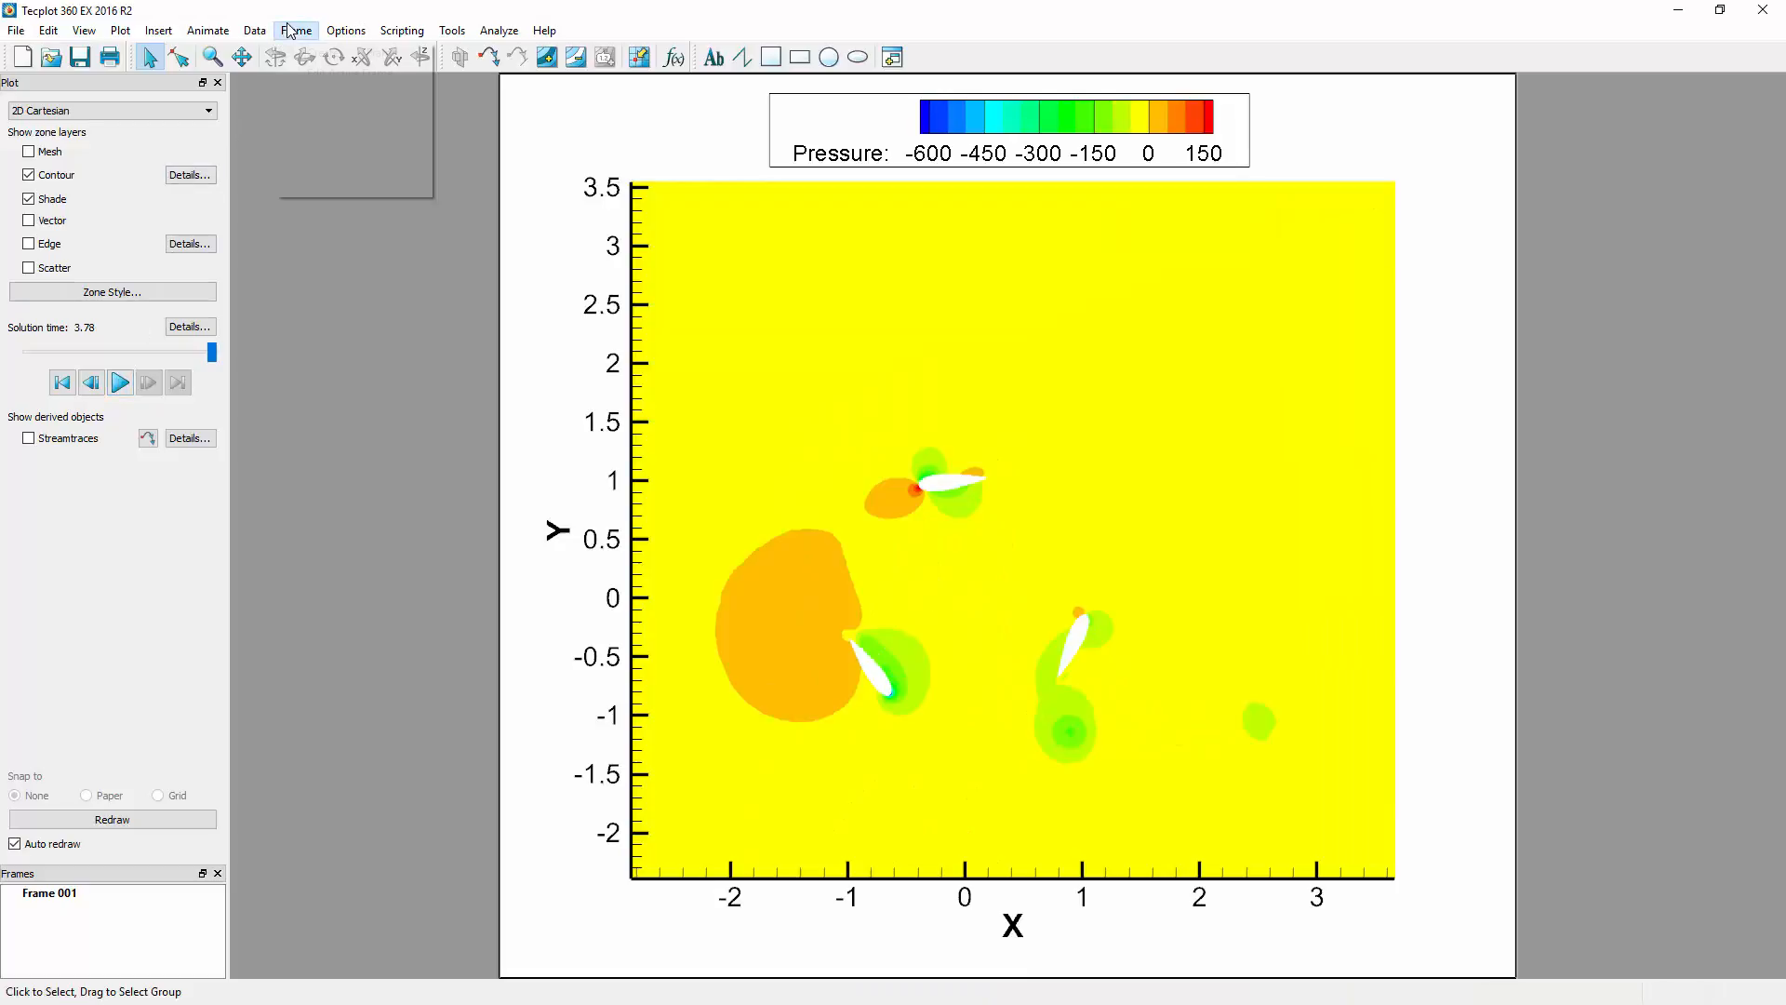
{"action": "left_click", "coordinate": [296, 30]}
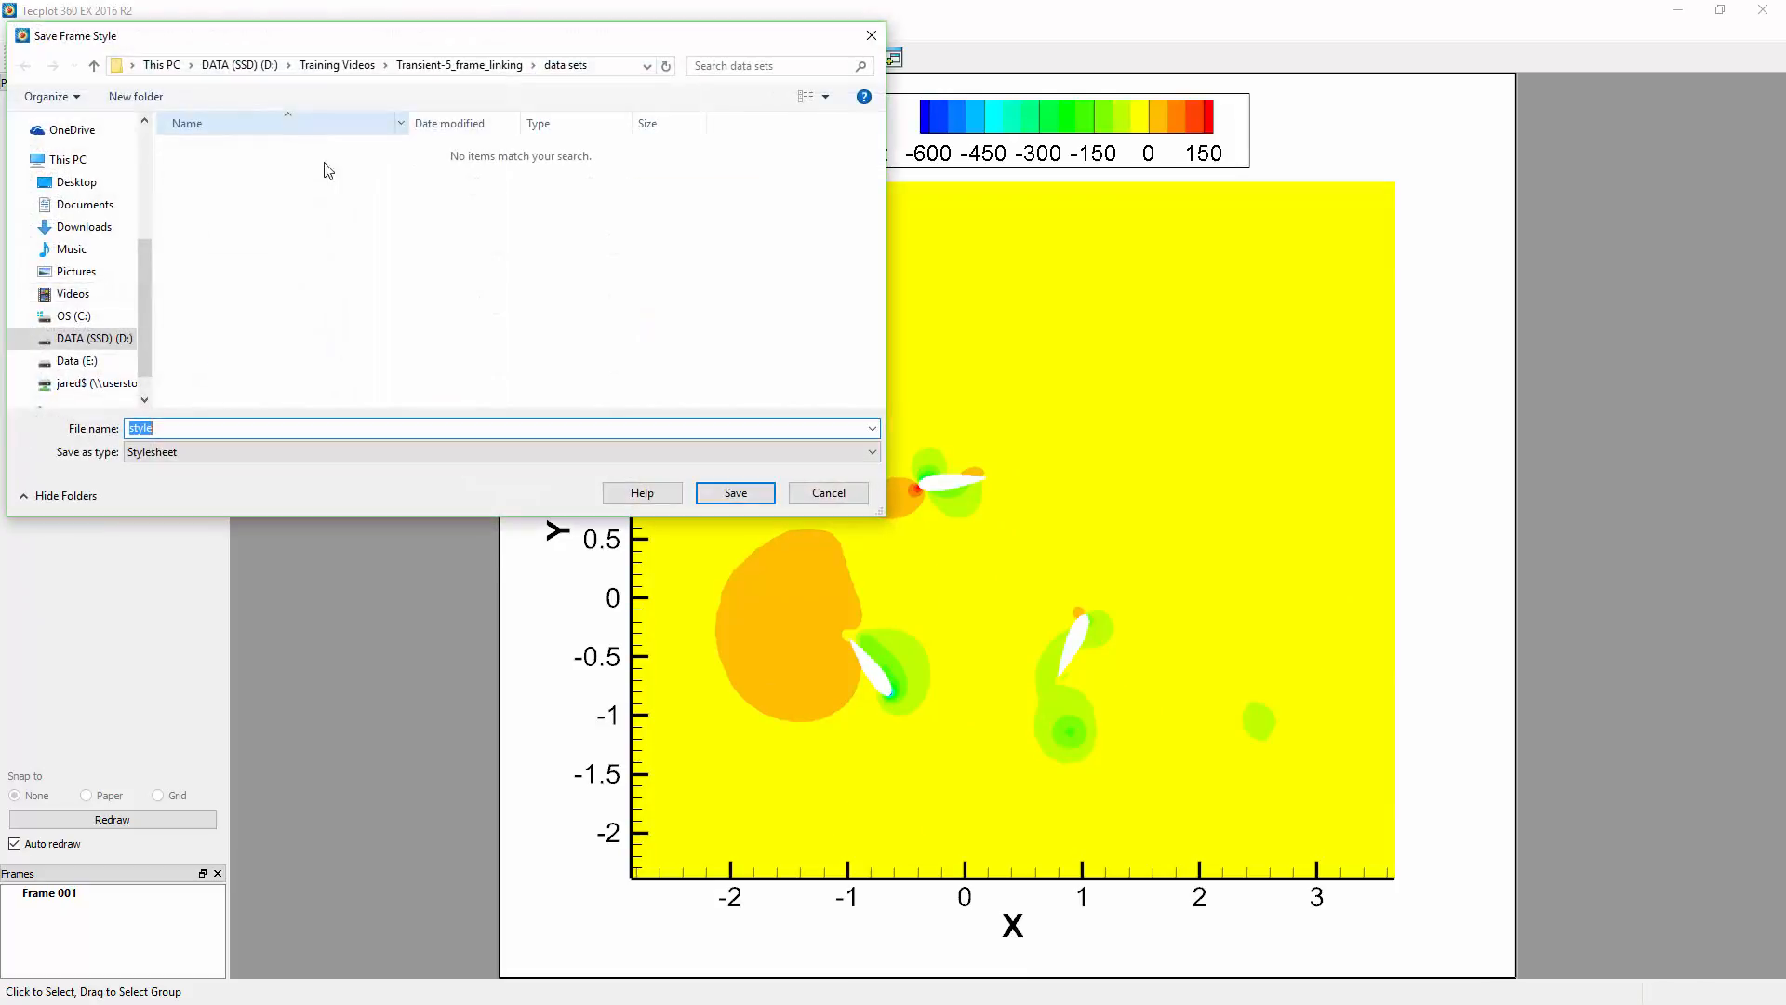
{"action": "left_click", "coordinate": [733, 492]}
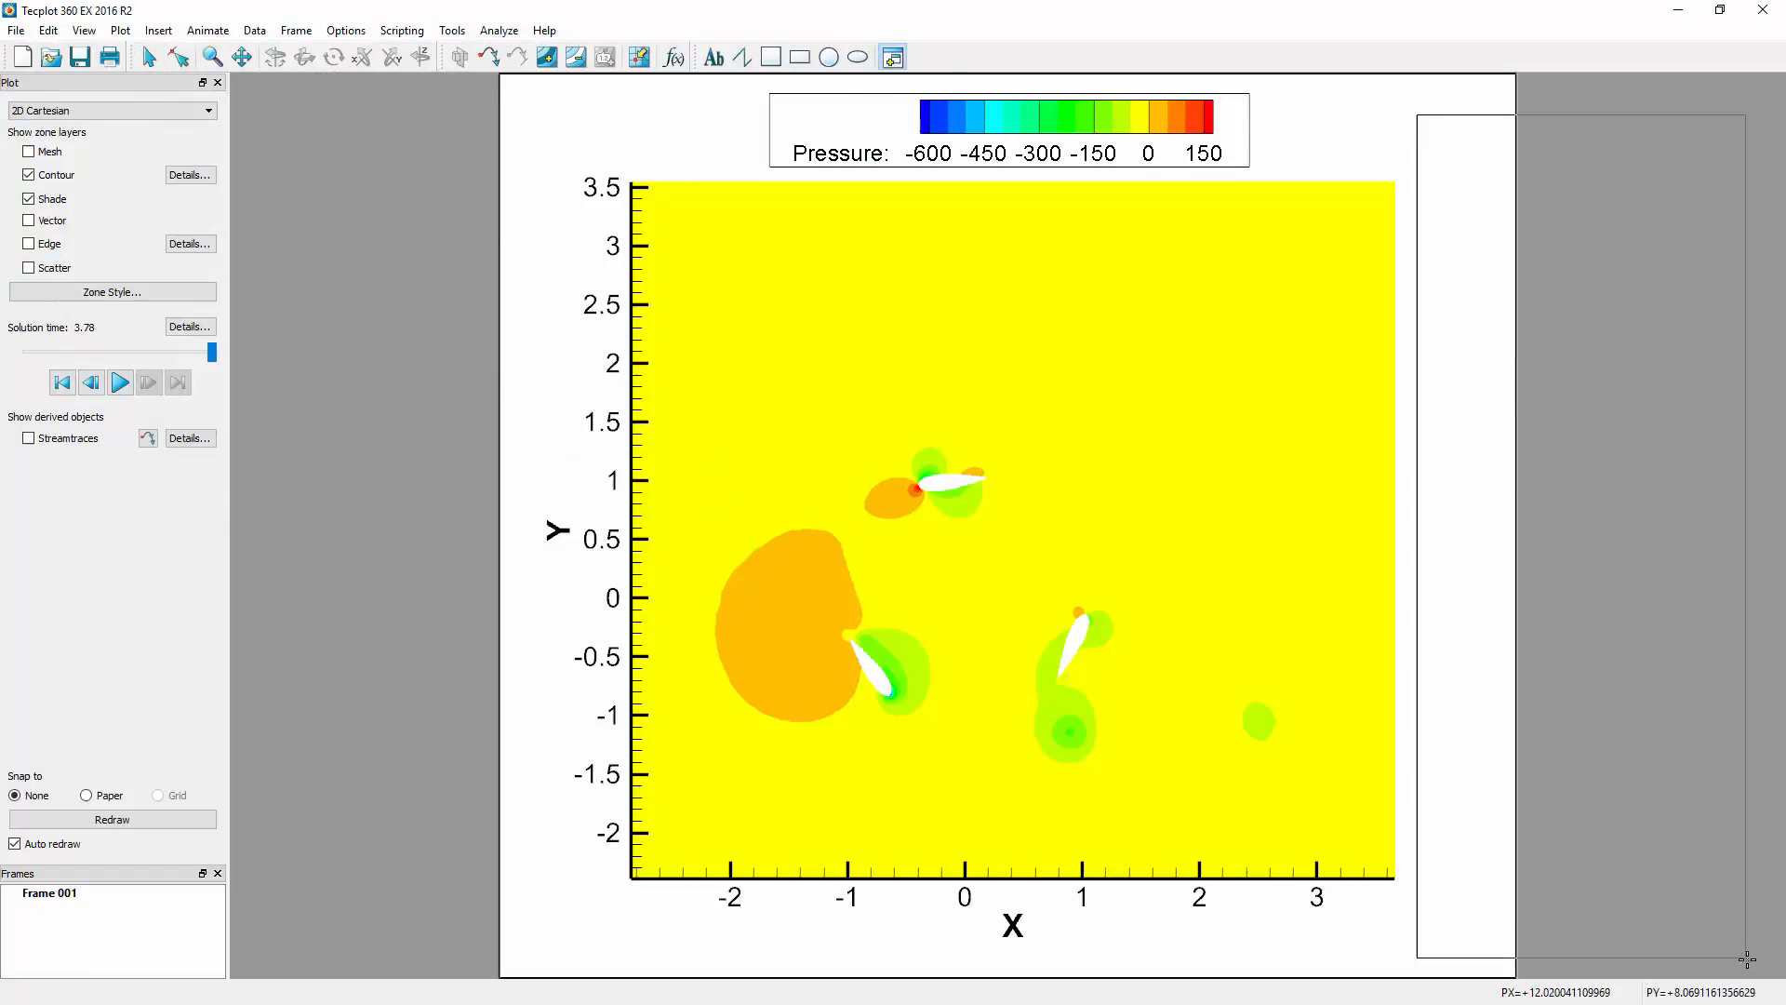
- Create a new frame and load the vawtSimdata_2 turbine dataset into it
{"action": "left_click", "coordinate": [16, 30]}
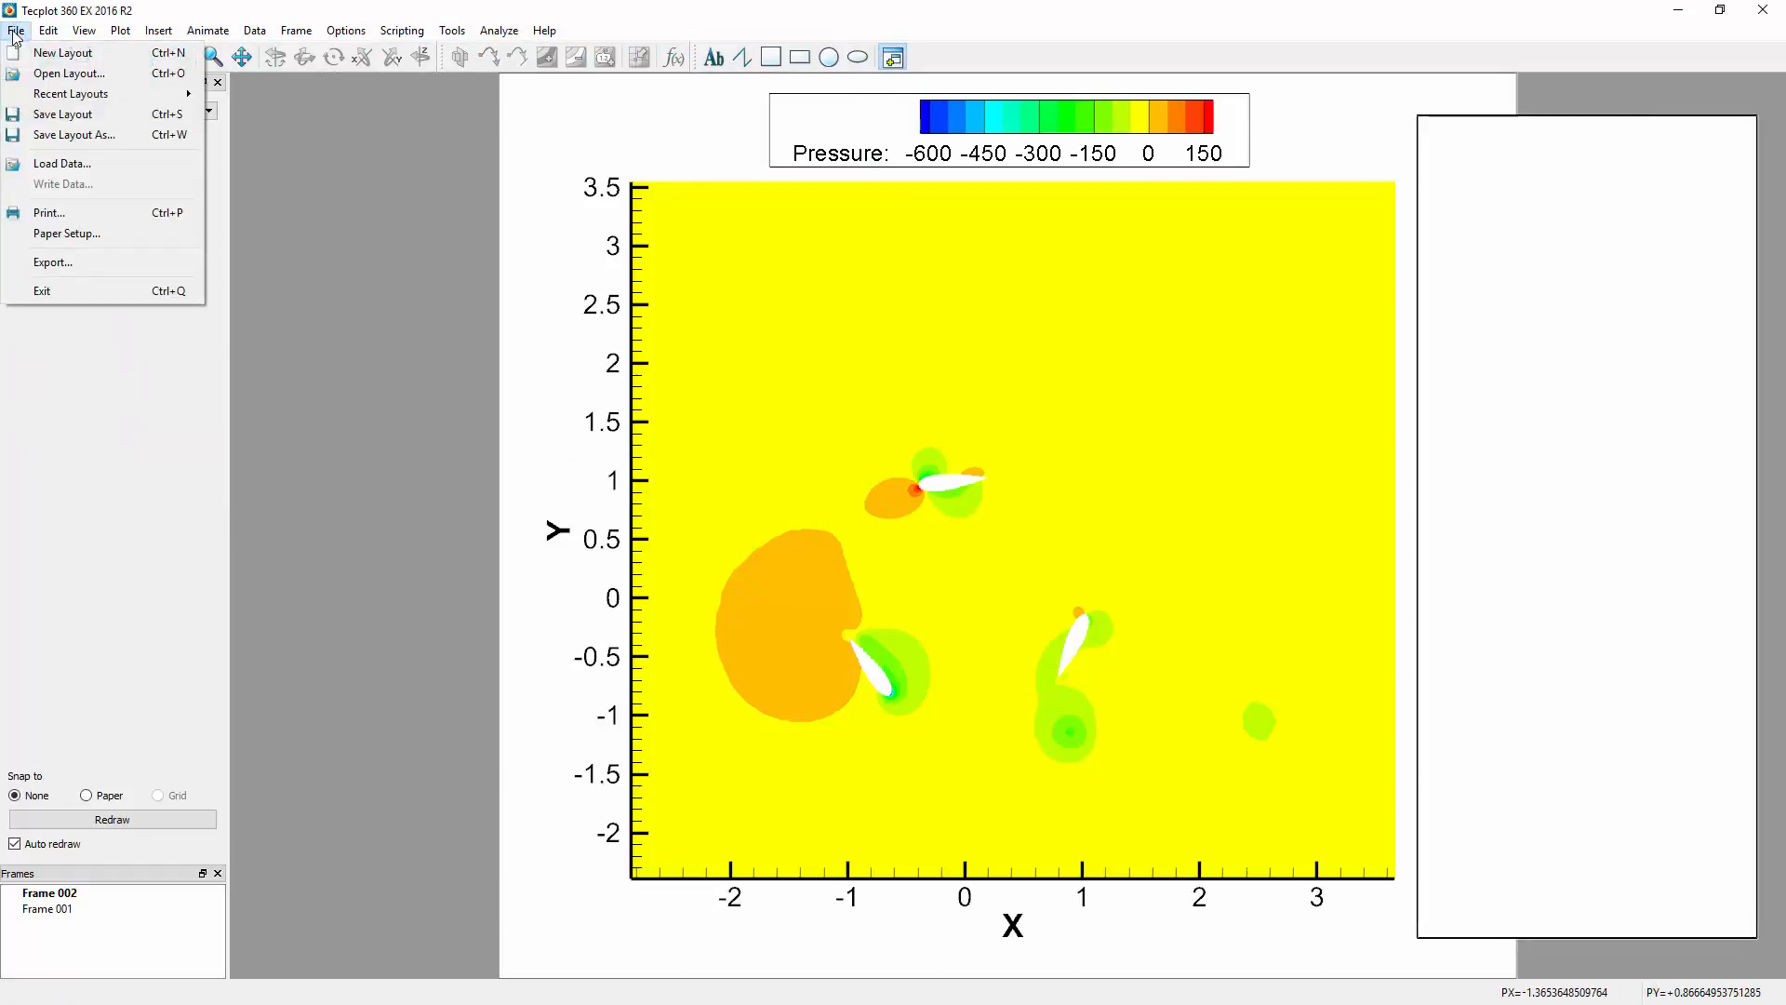
{"action": "left_click", "coordinate": [61, 164]}
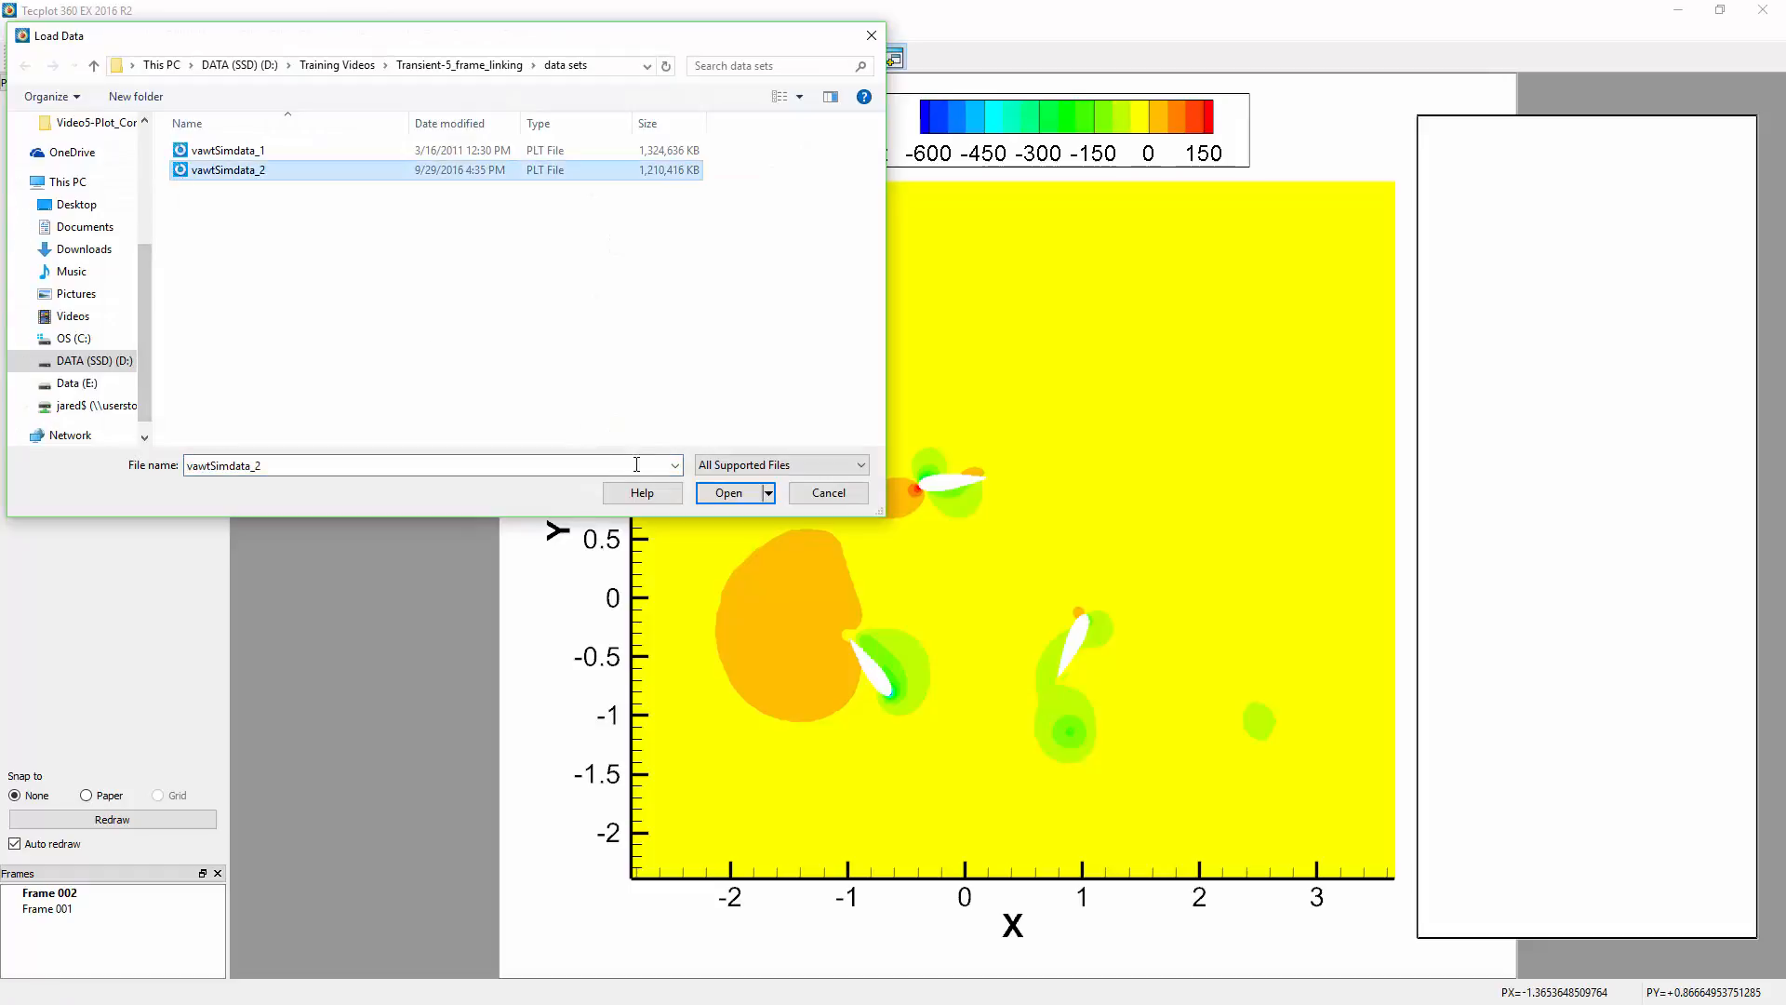
{"action": "left_click", "coordinate": [727, 491]}
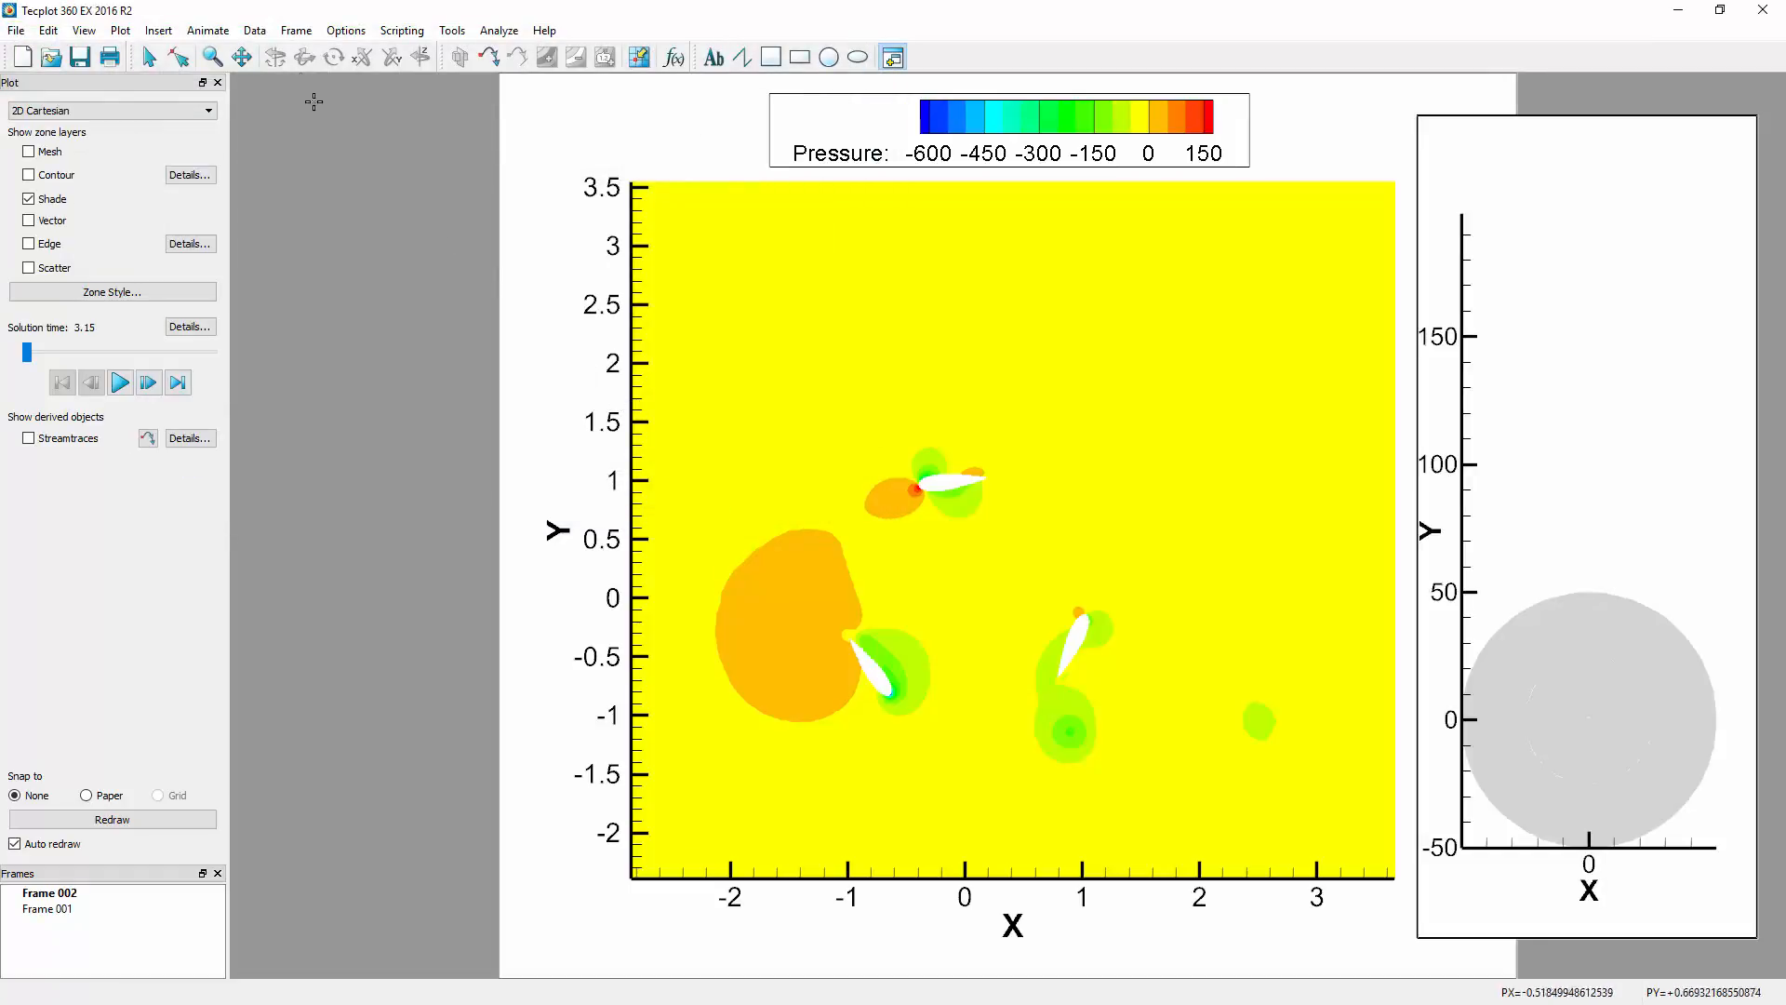
- Apply the saved style.sty frame style so the new frame shows pressure contours
{"action": "left_click", "coordinate": [296, 30]}
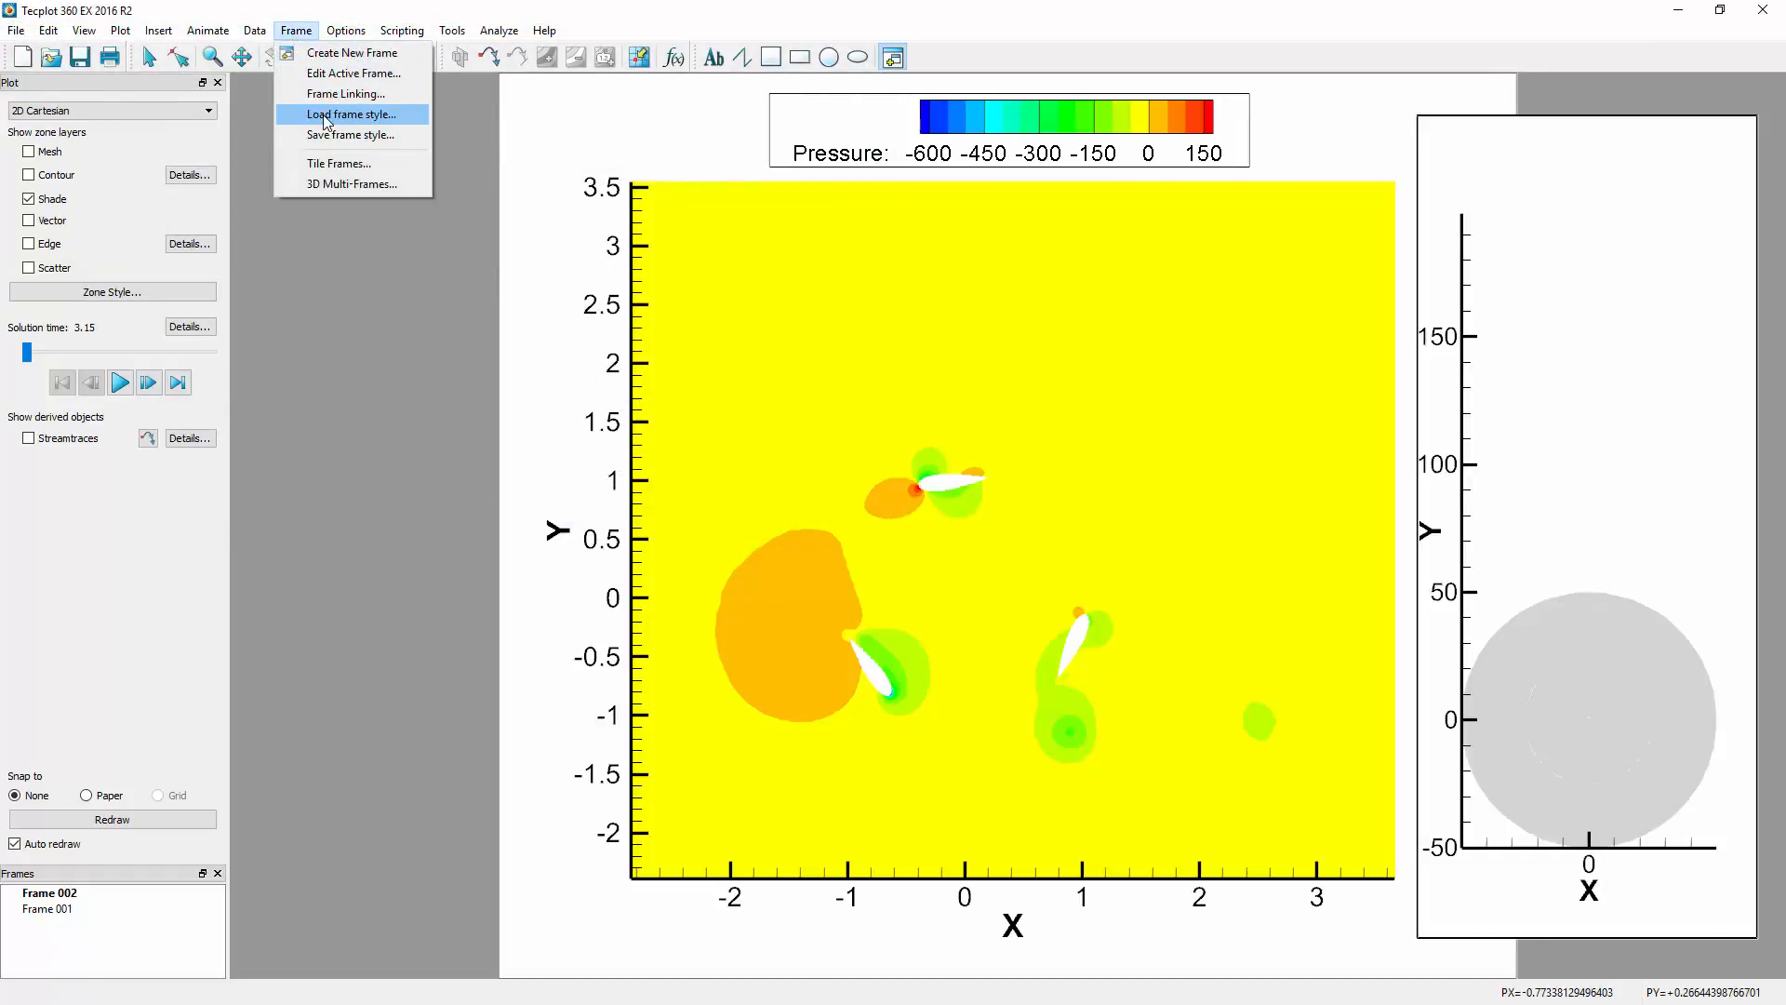
{"action": "left_click", "coordinate": [350, 114]}
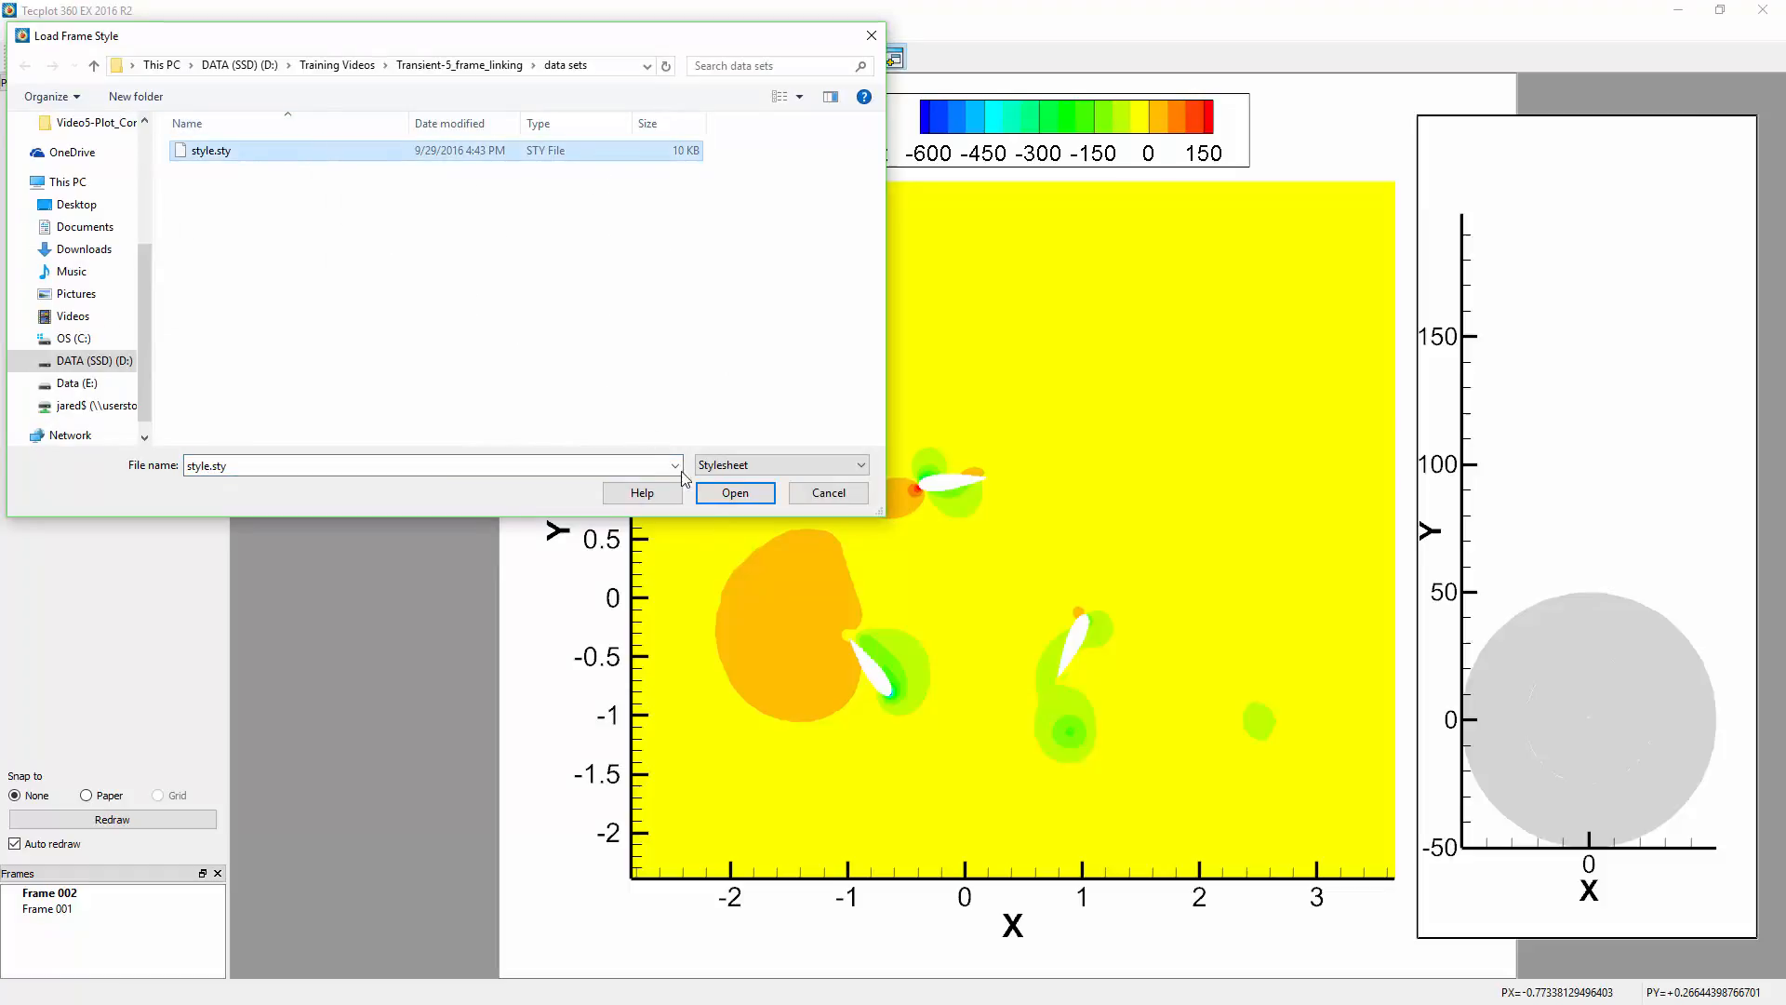
{"action": "left_click", "coordinate": [735, 491]}
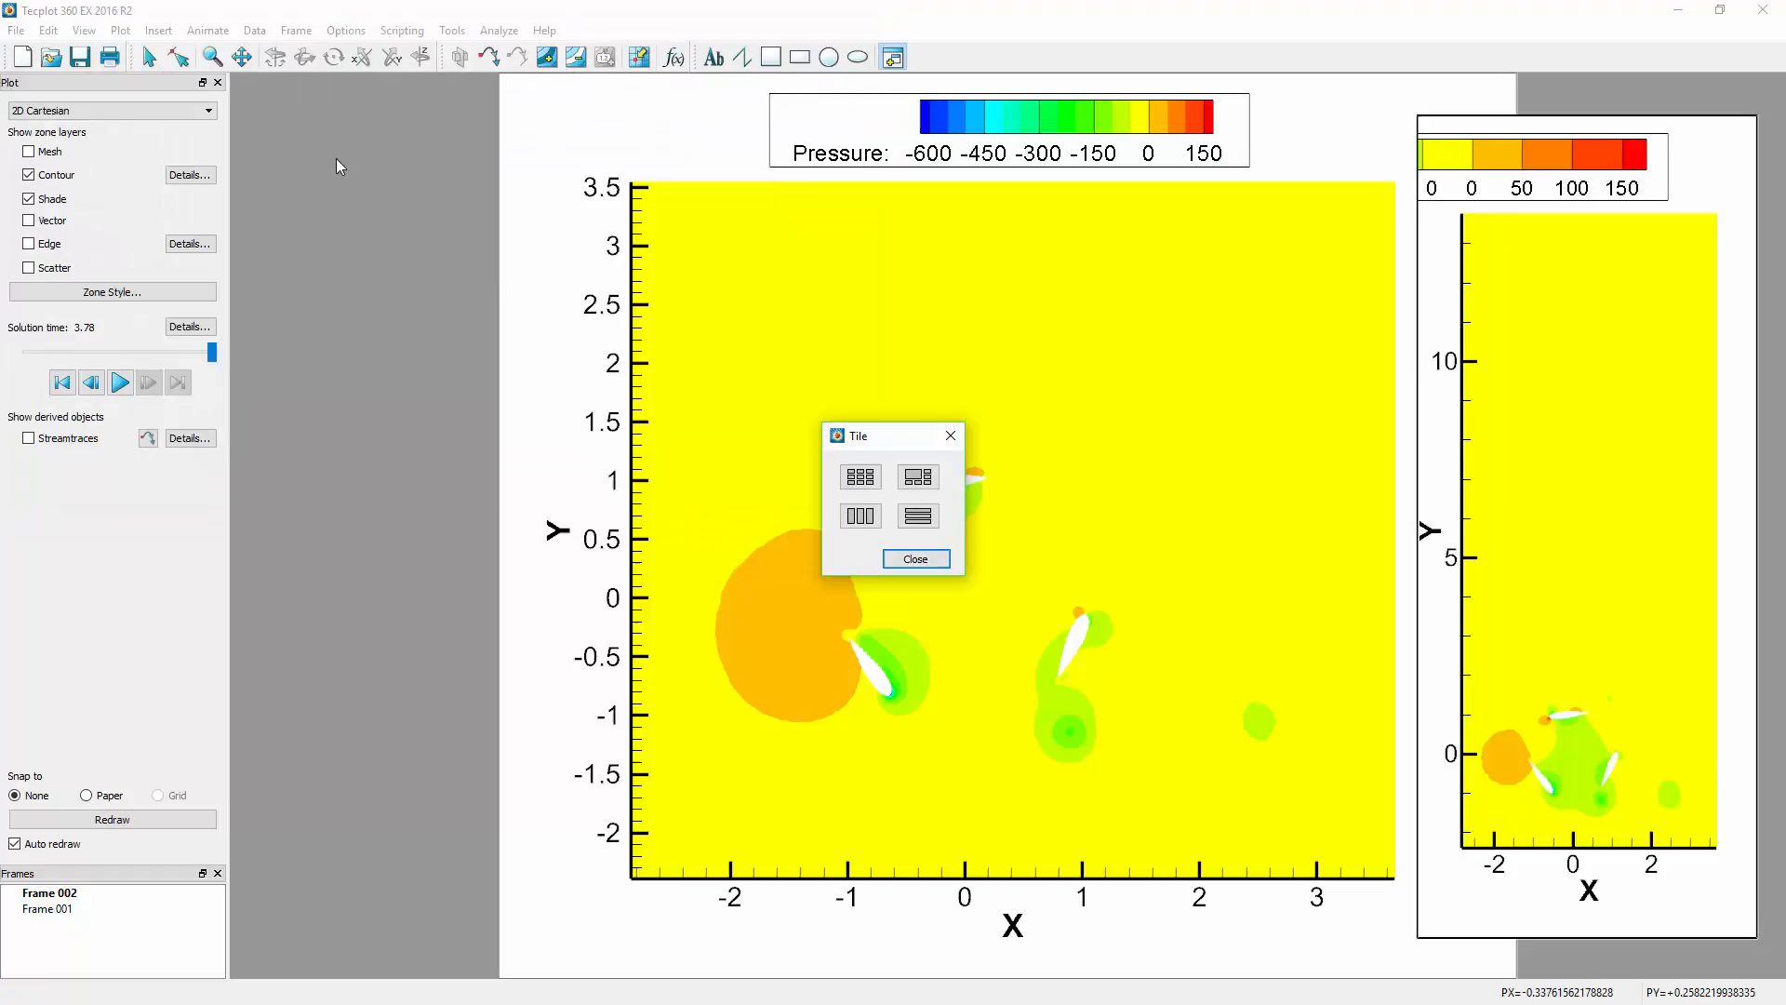
- Tile both pressure contour frames side by side in equal columns
{"action": "left_click", "coordinate": [860, 515]}
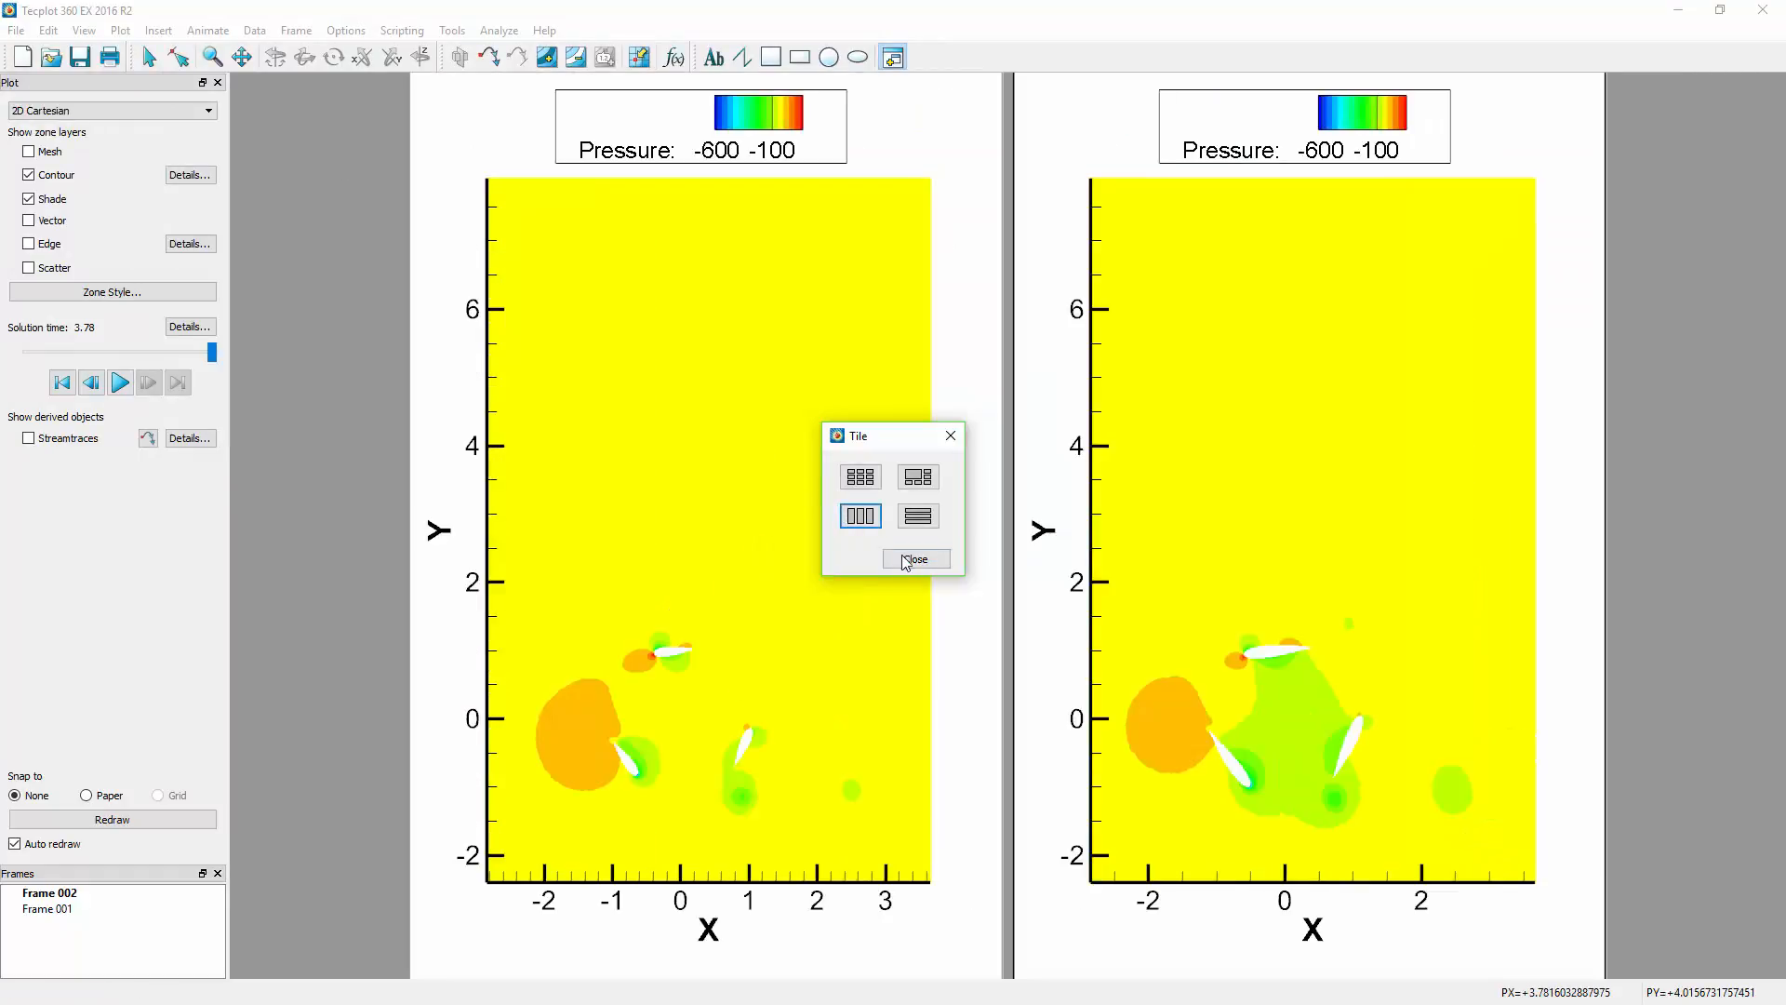
{"action": "left_click", "coordinate": [915, 560]}
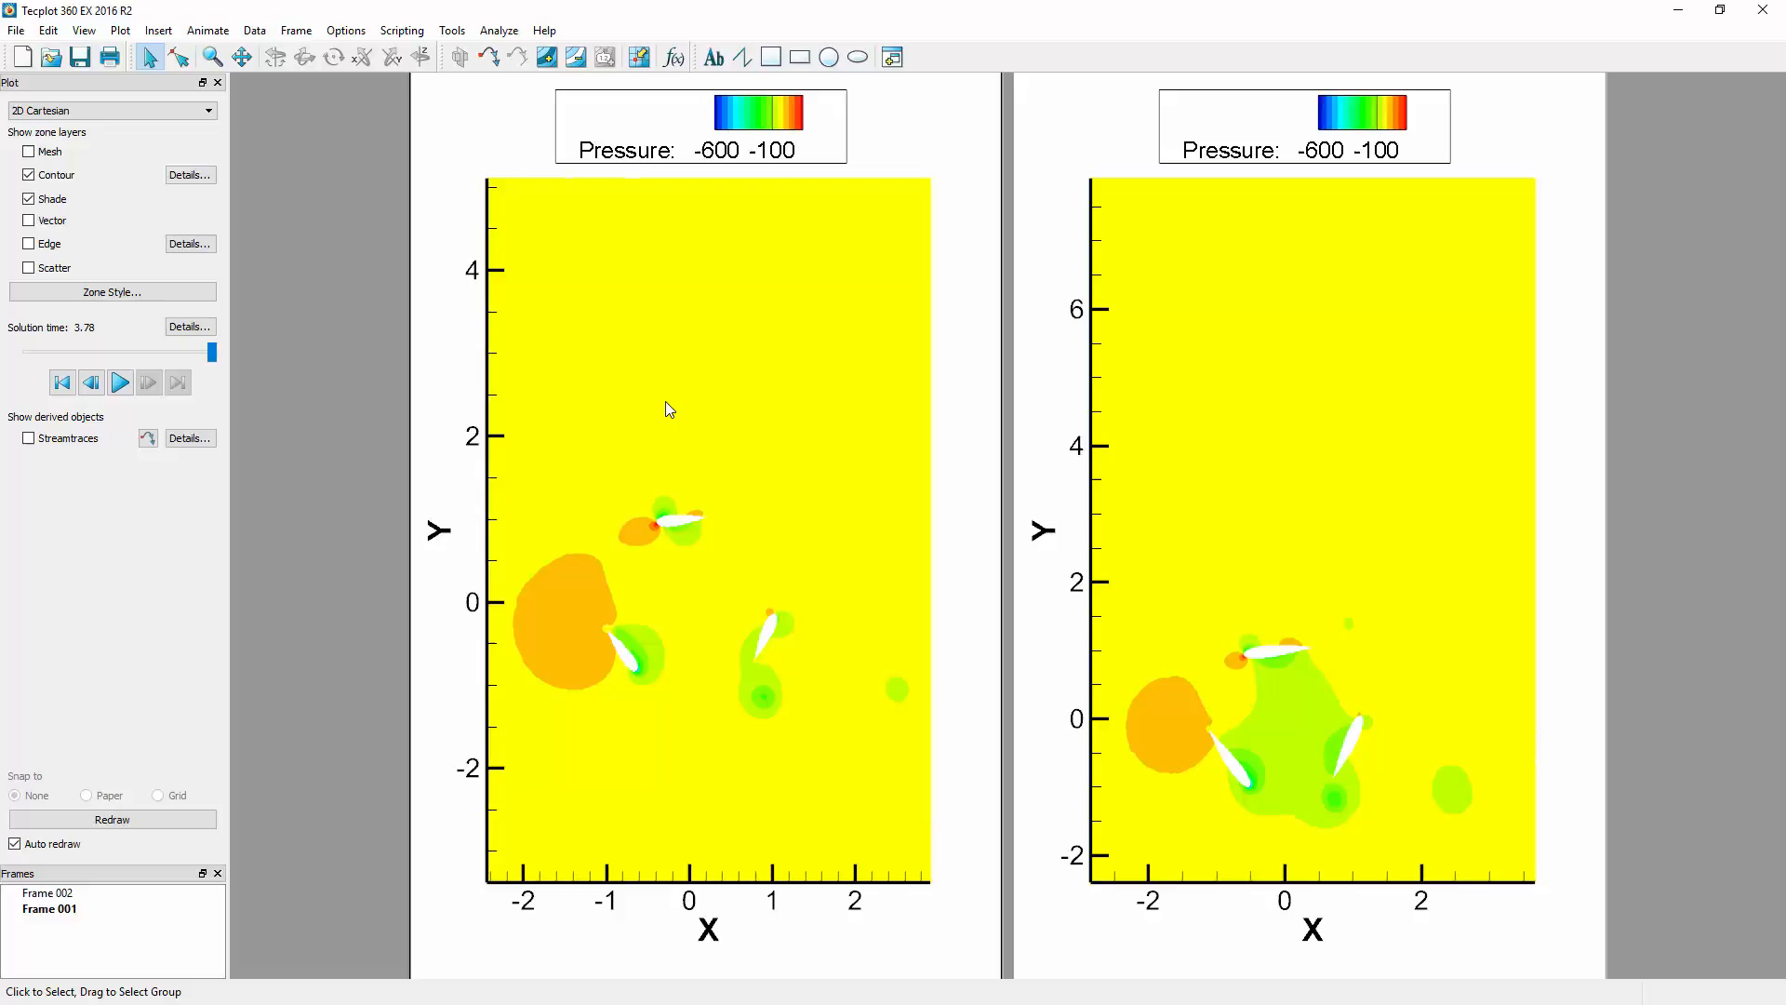
{"action": "mouse_move", "coordinate": [409, 93]}
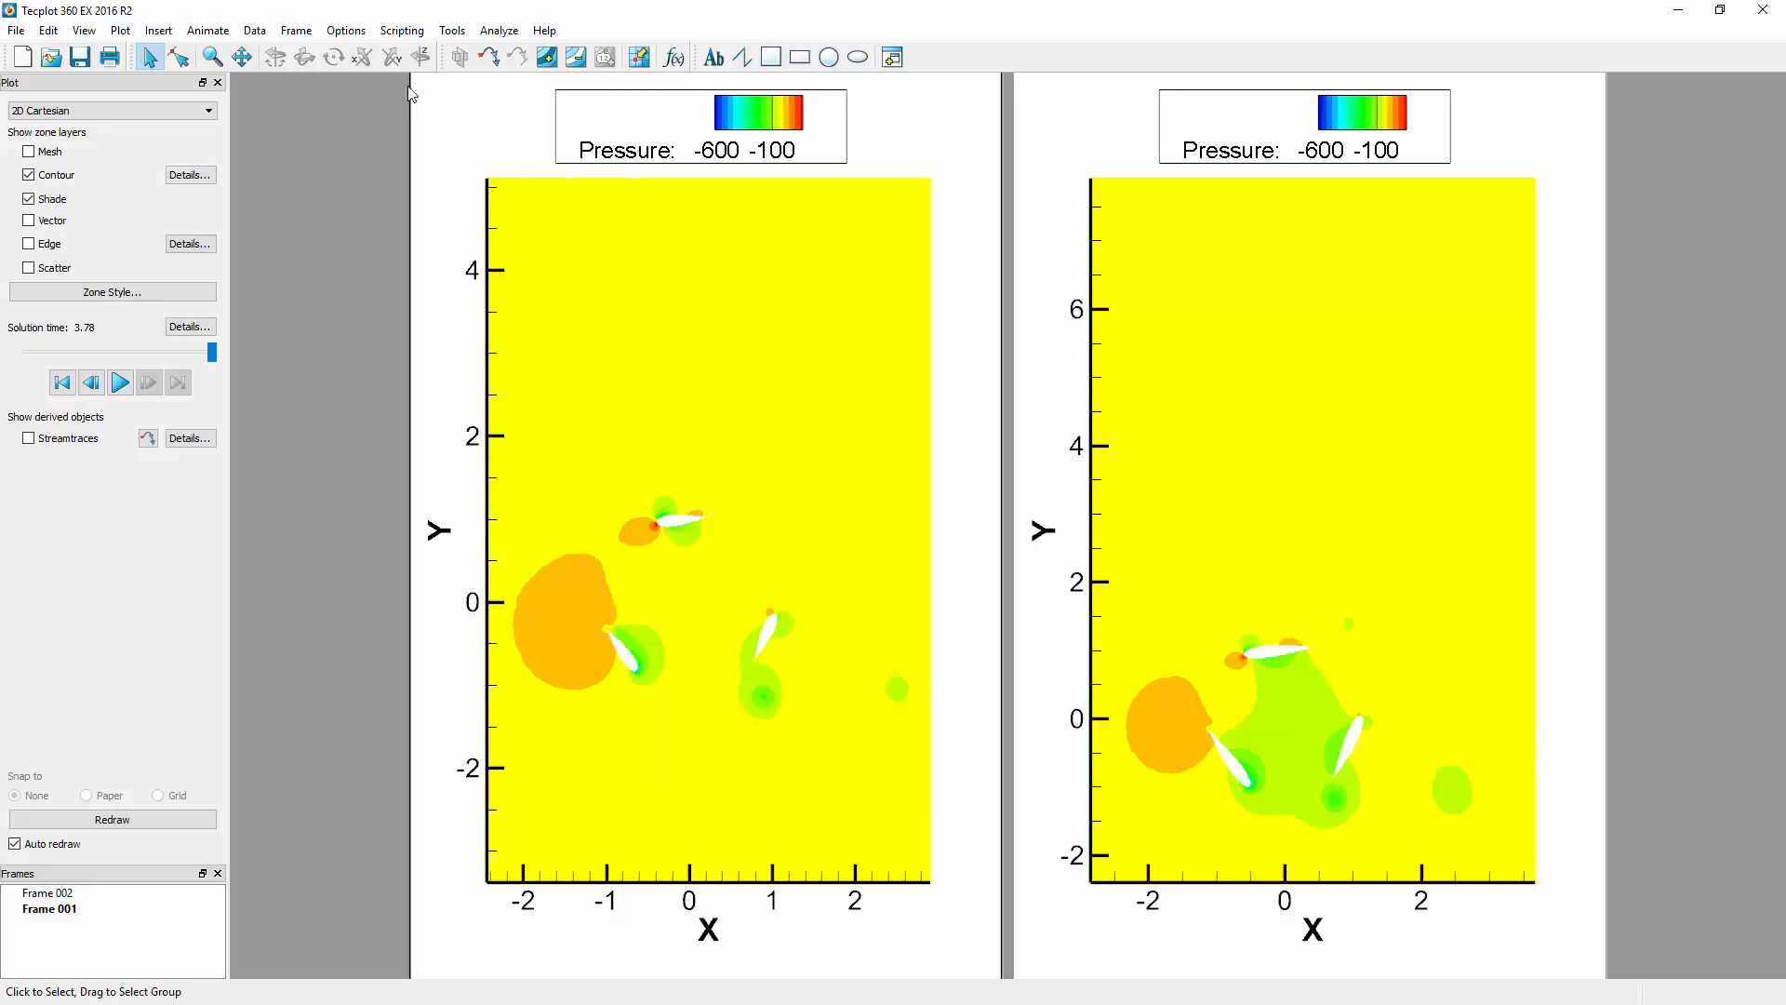
{"action": "left_click", "coordinate": [296, 29]}
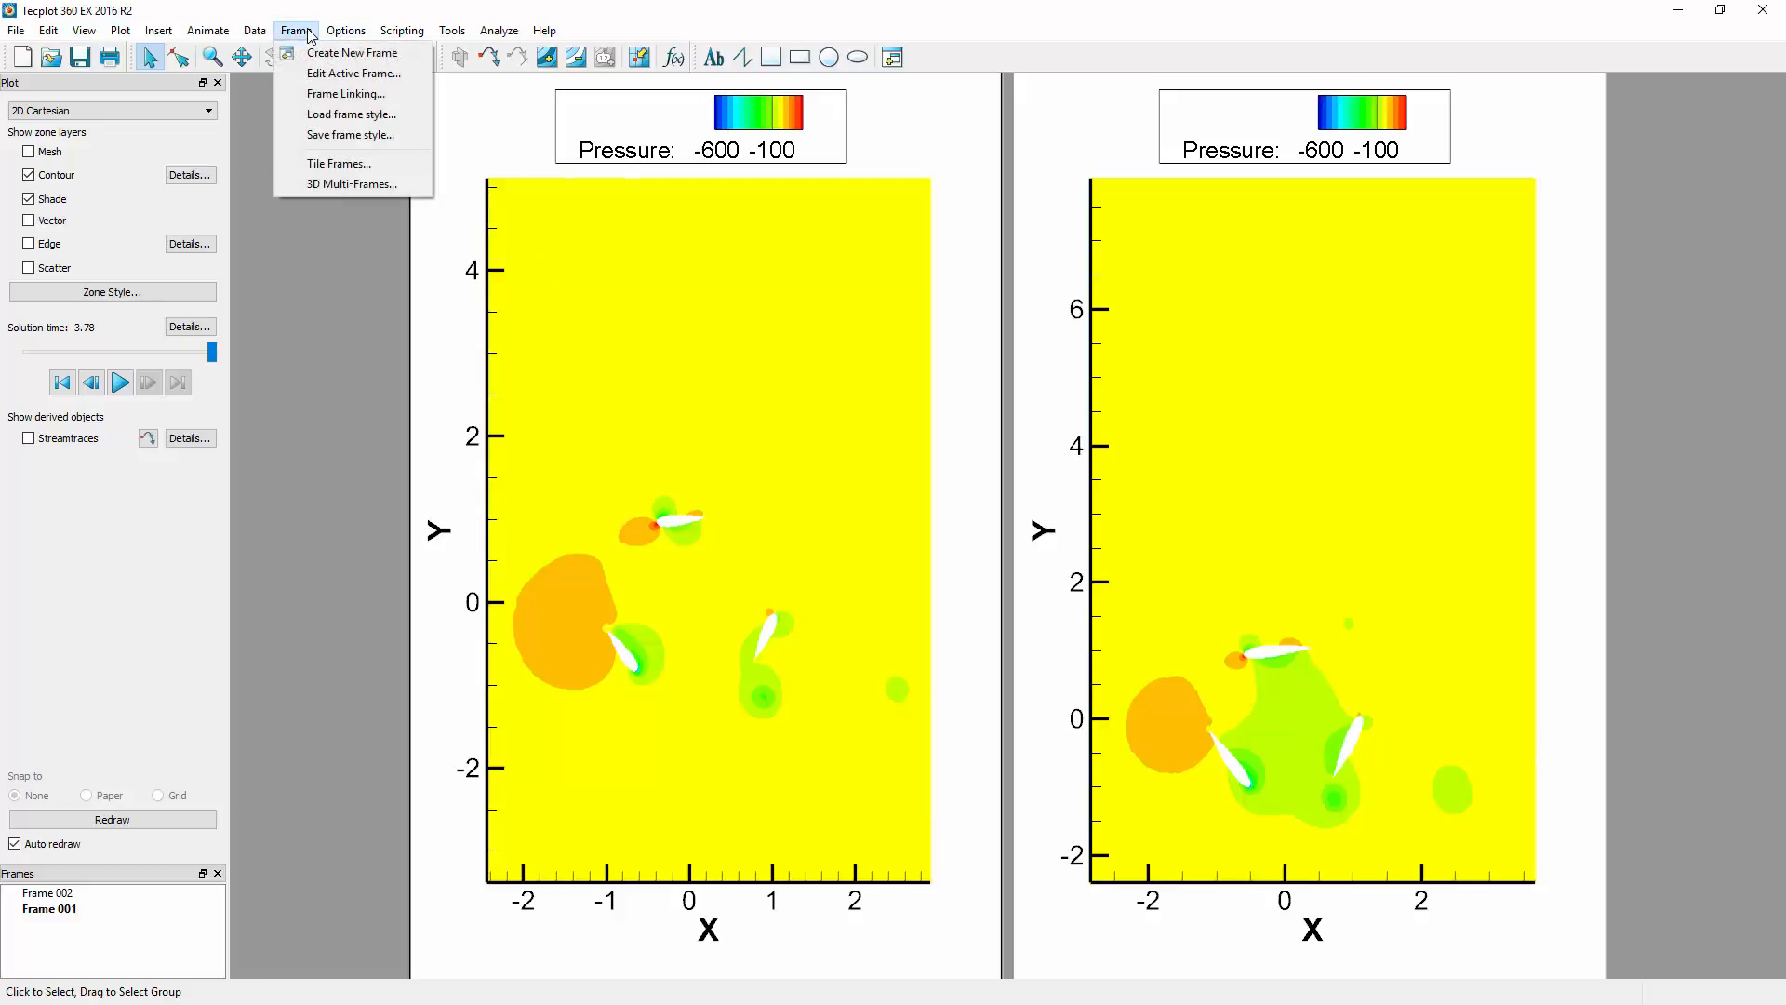
- Enable frame linking for solution time, X and Y axis ranges, XY axis position and contour levels
{"action": "left_click", "coordinate": [346, 93]}
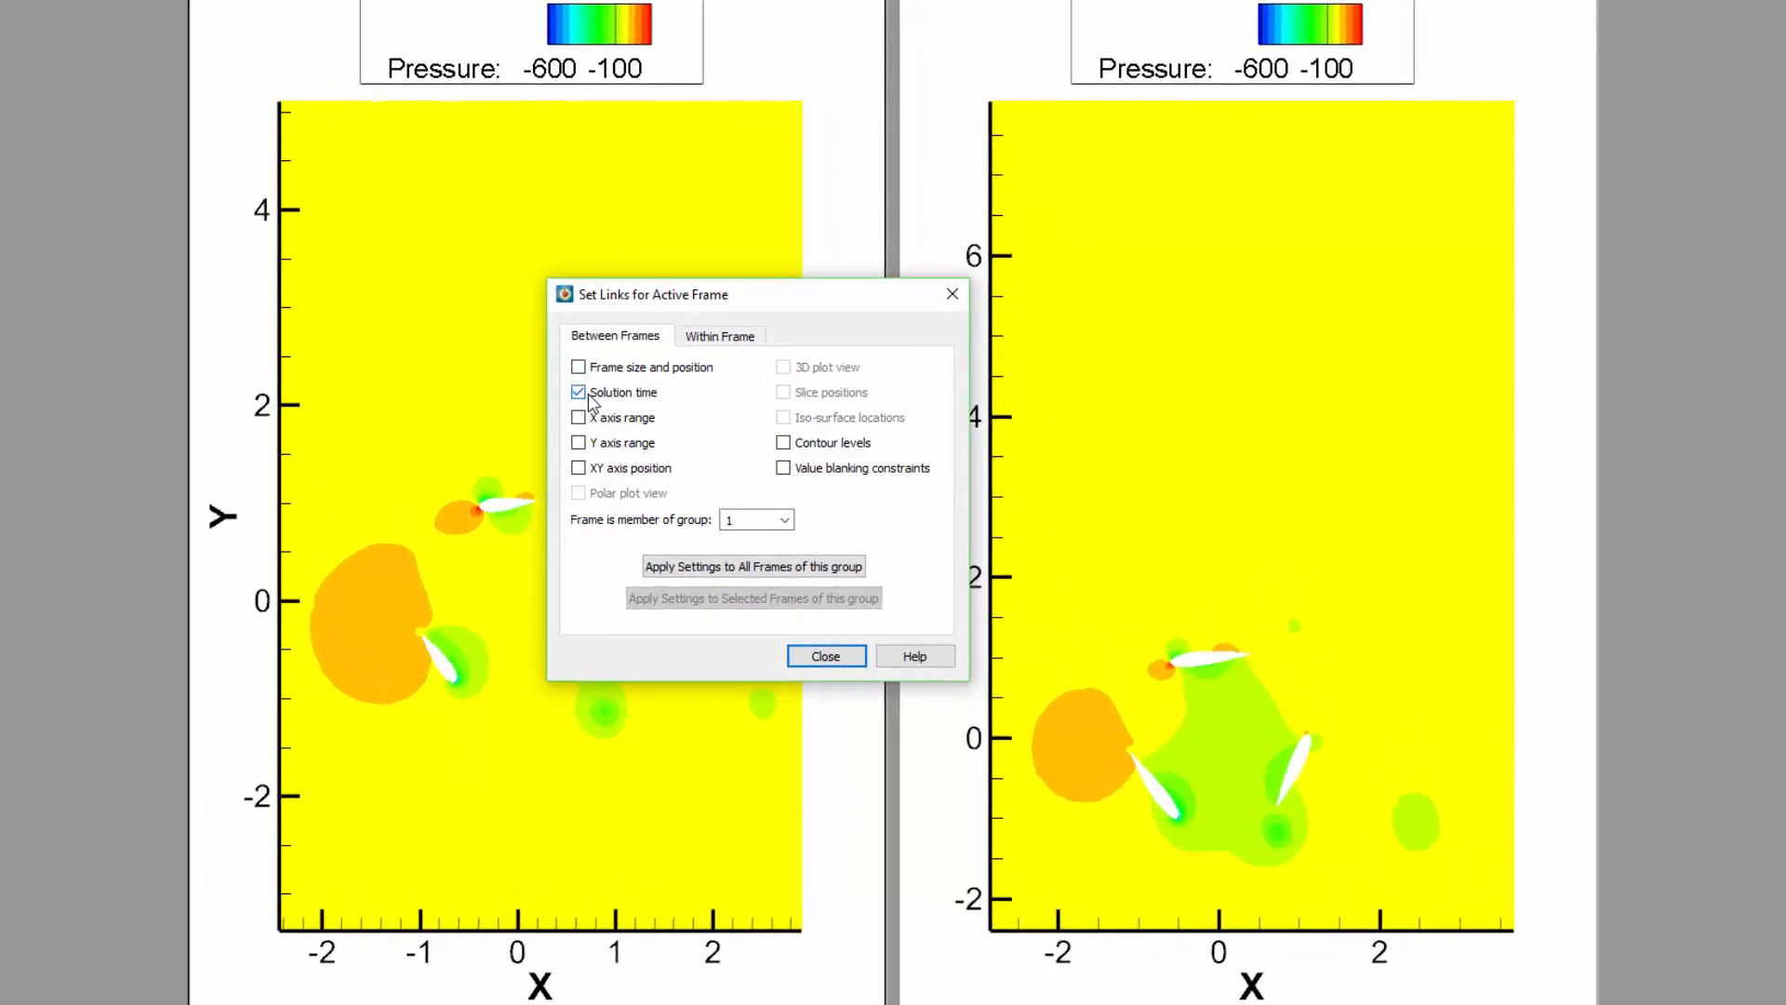
{"action": "left_click", "coordinate": [578, 417]}
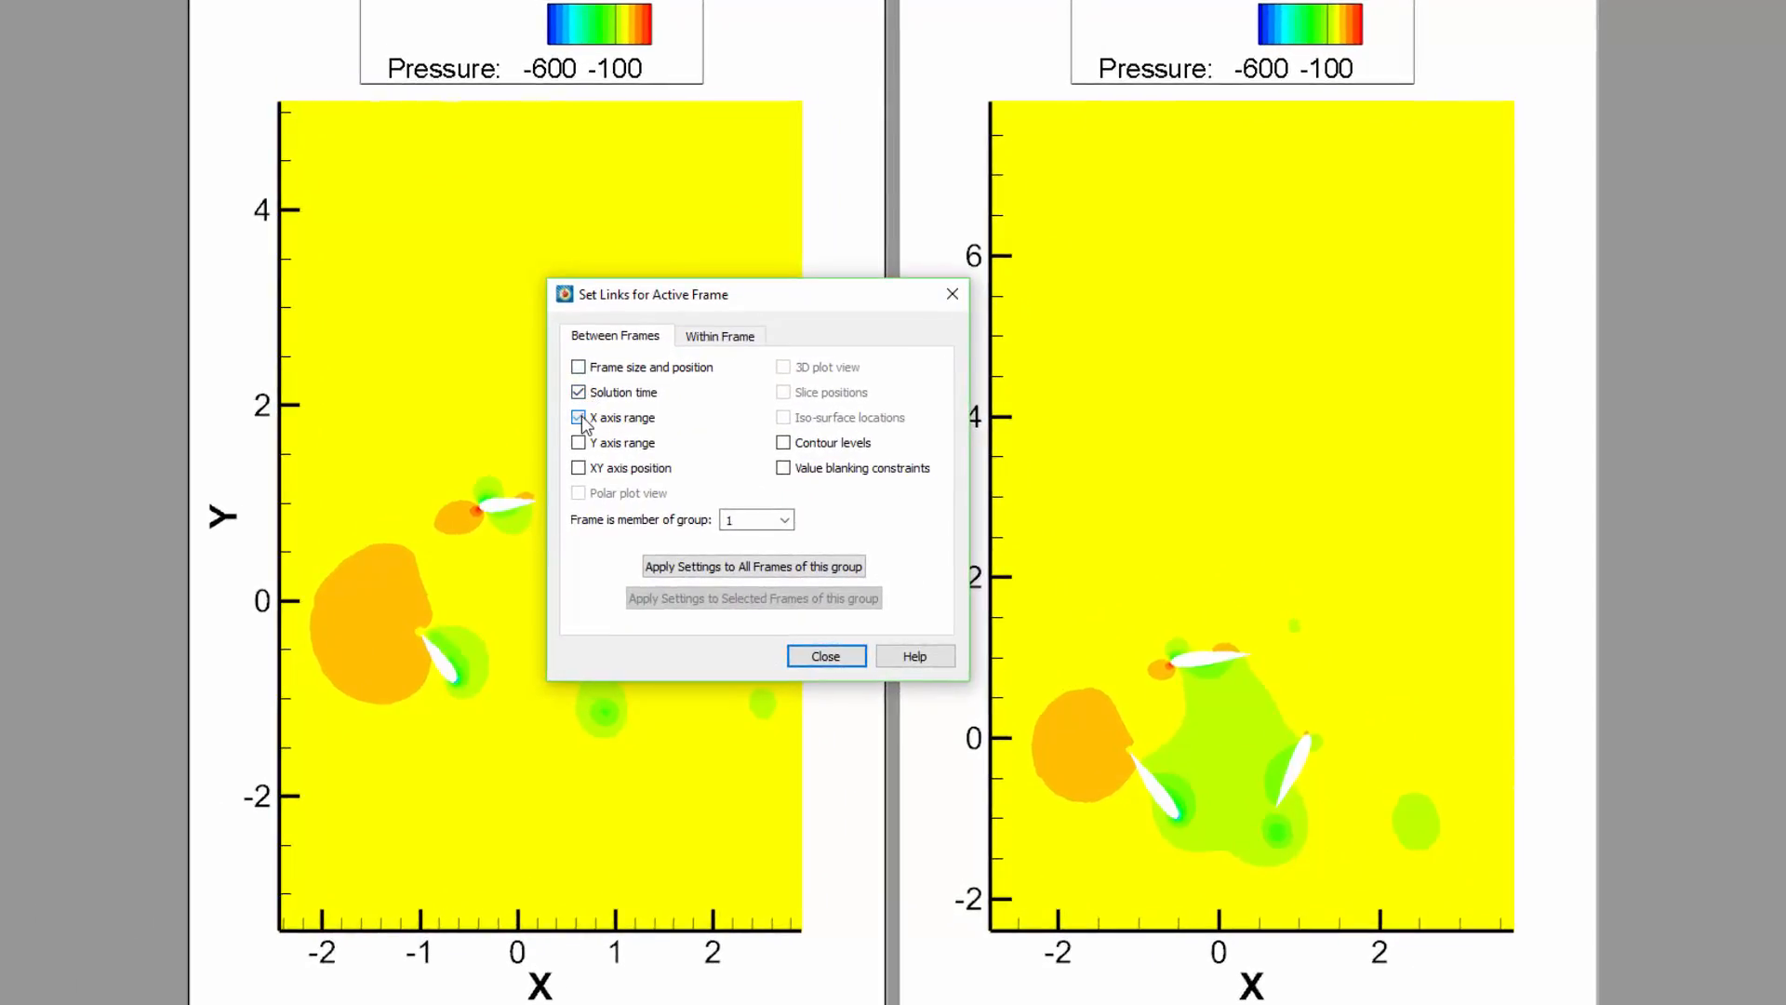
{"action": "left_click", "coordinate": [579, 443]}
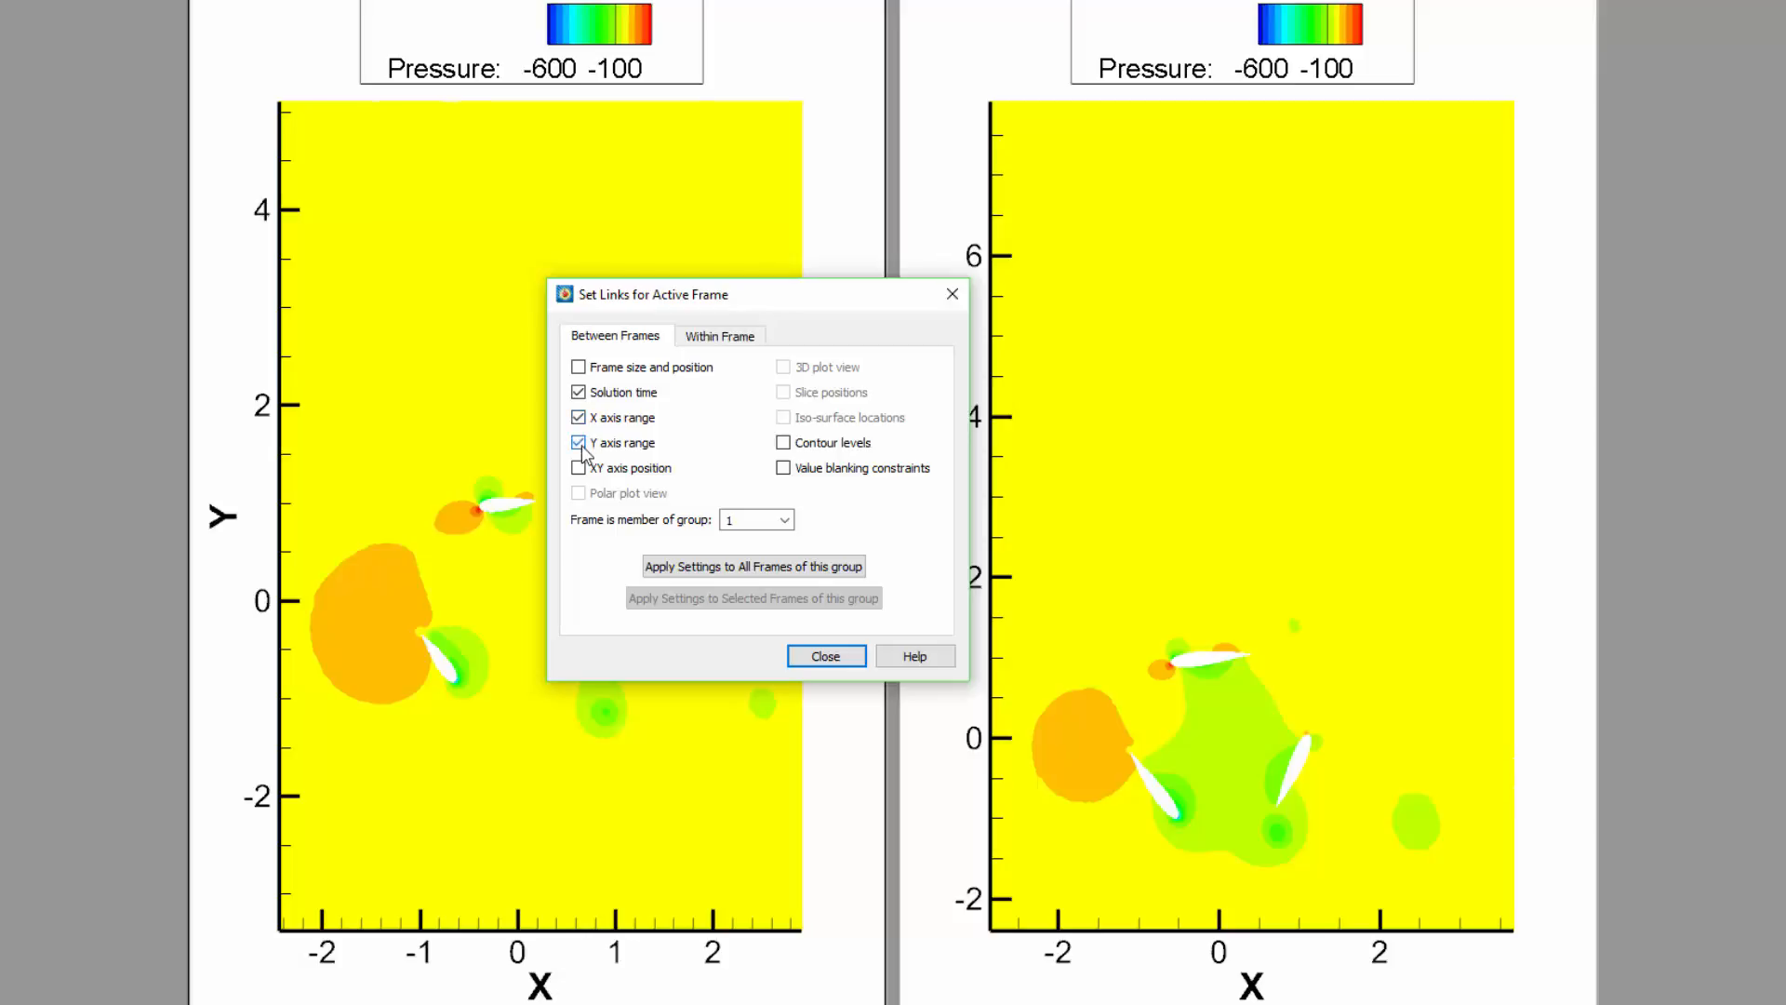
{"action": "left_click", "coordinate": [579, 467]}
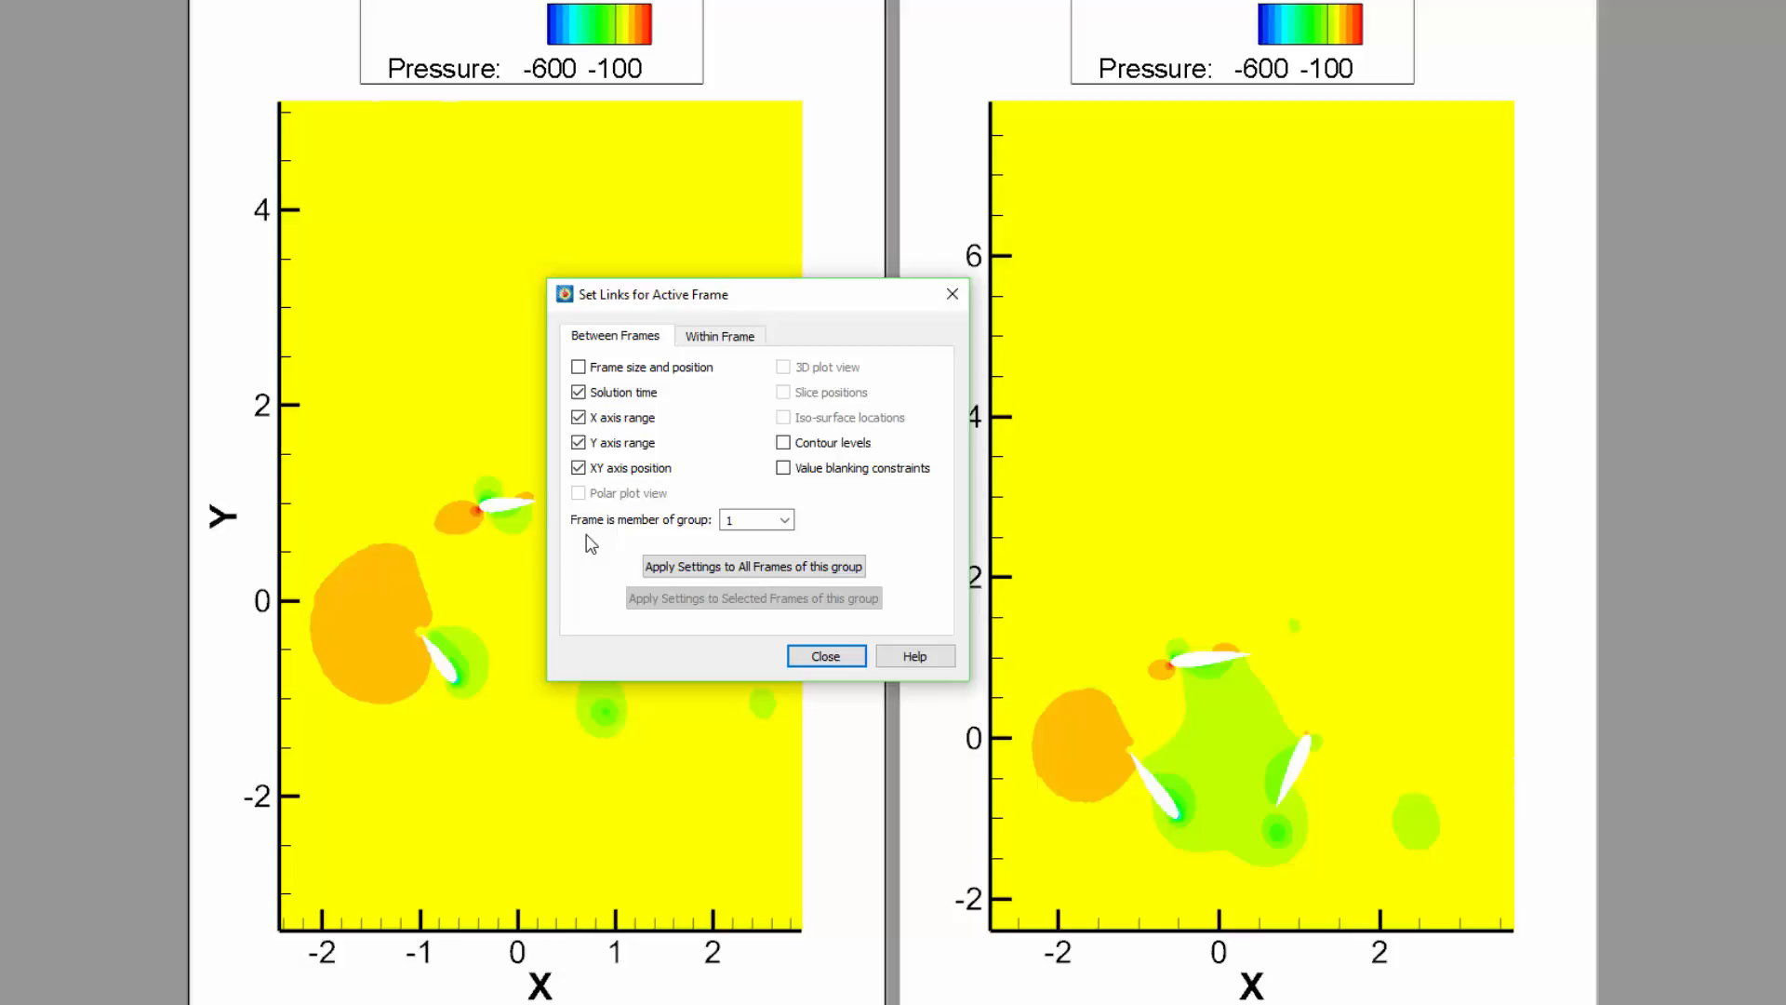
{"action": "left_click", "coordinate": [783, 442]}
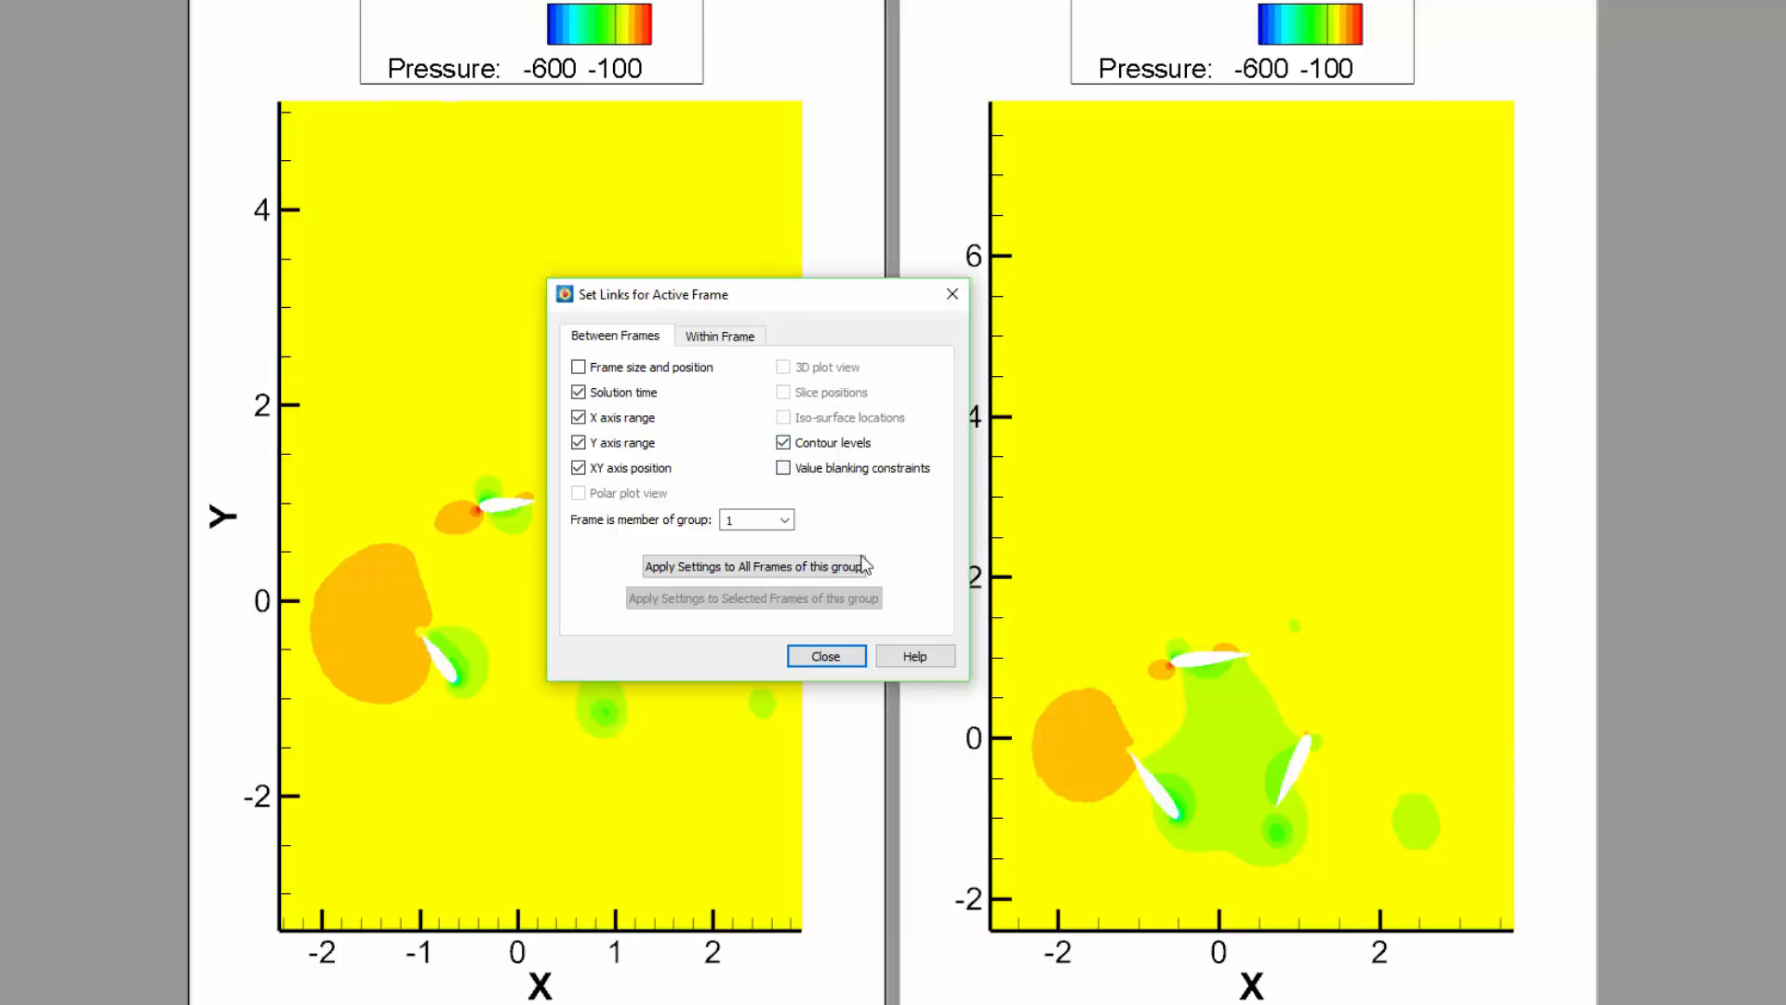
{"action": "mouse_move", "coordinate": [876, 573]}
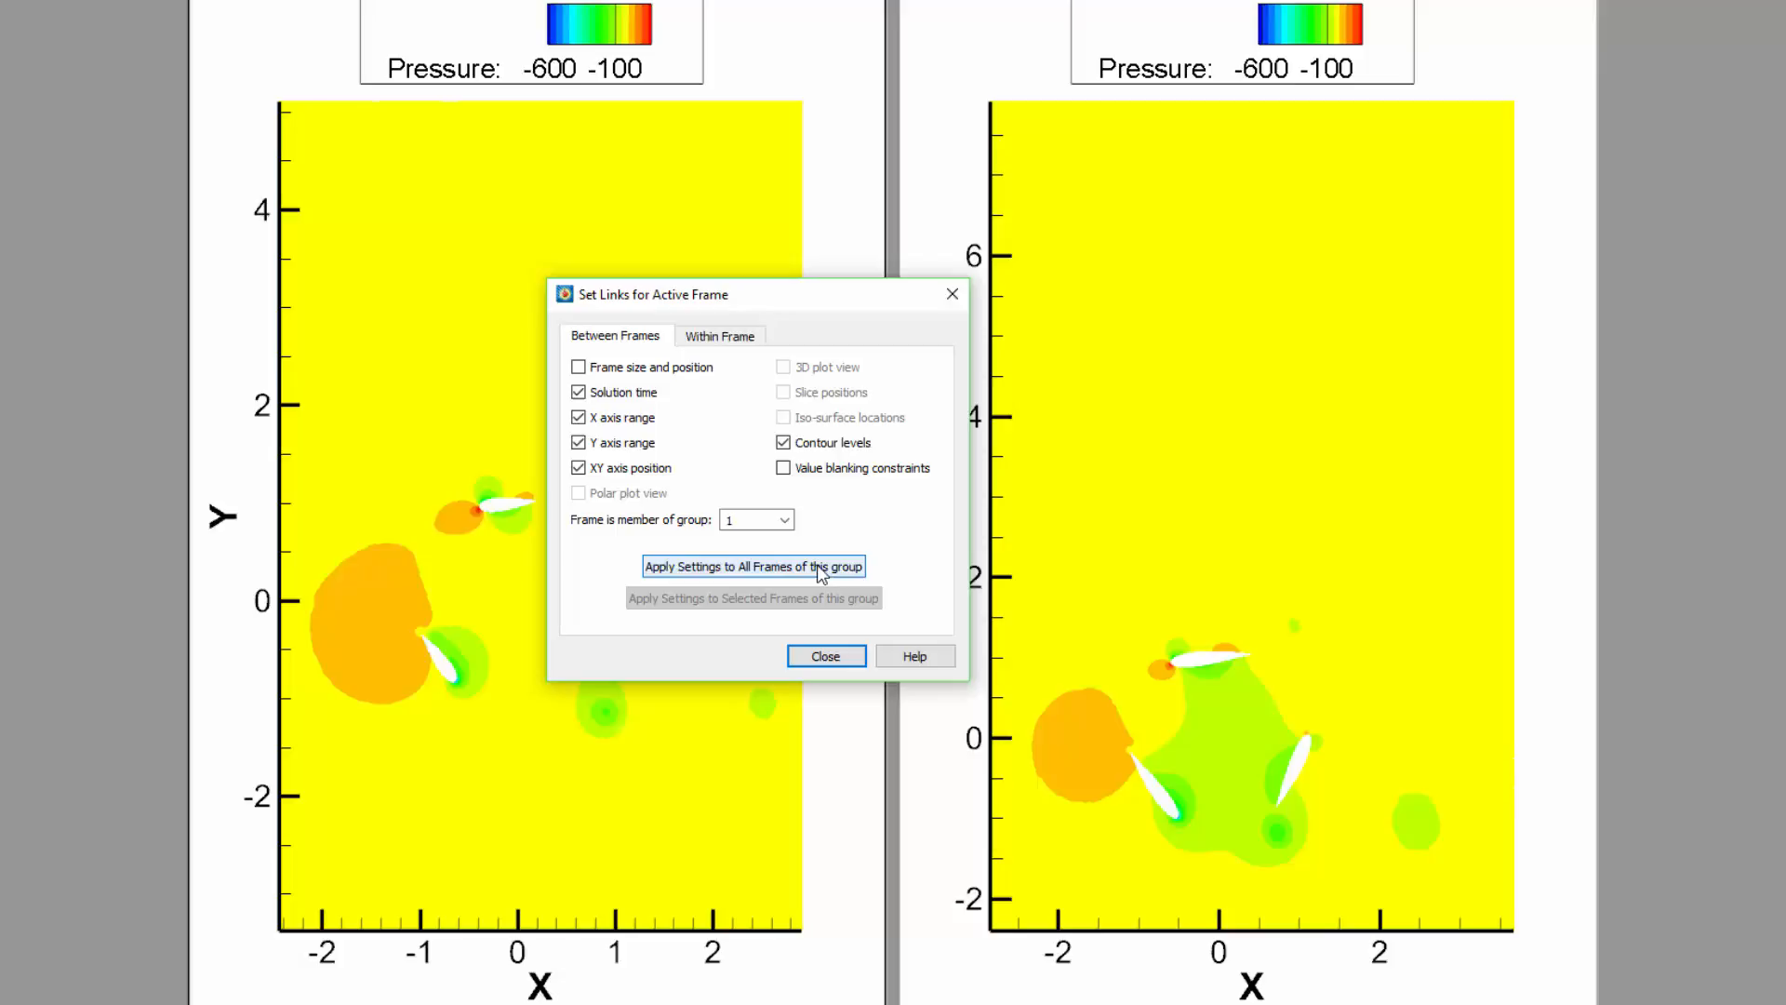
- Apply the link settings to all frames of the group and dismiss the Set Links dialog
{"action": "left_click", "coordinate": [754, 565]}
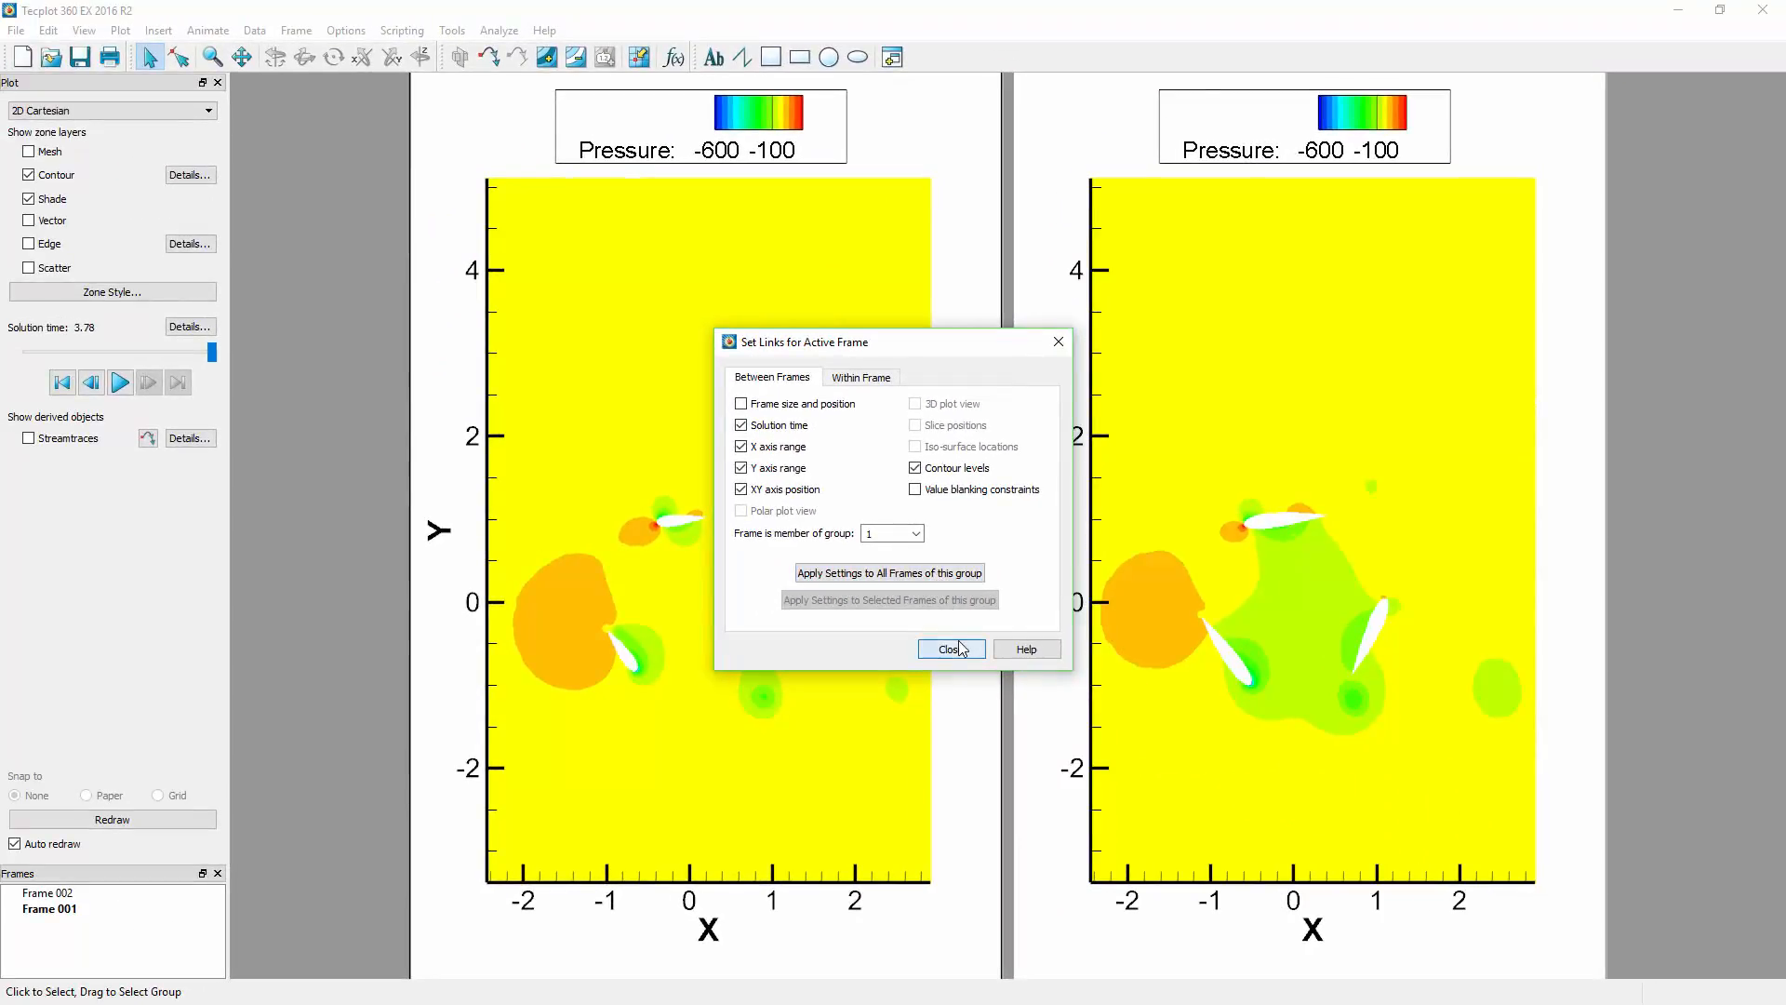
{"action": "left_click", "coordinate": [949, 648]}
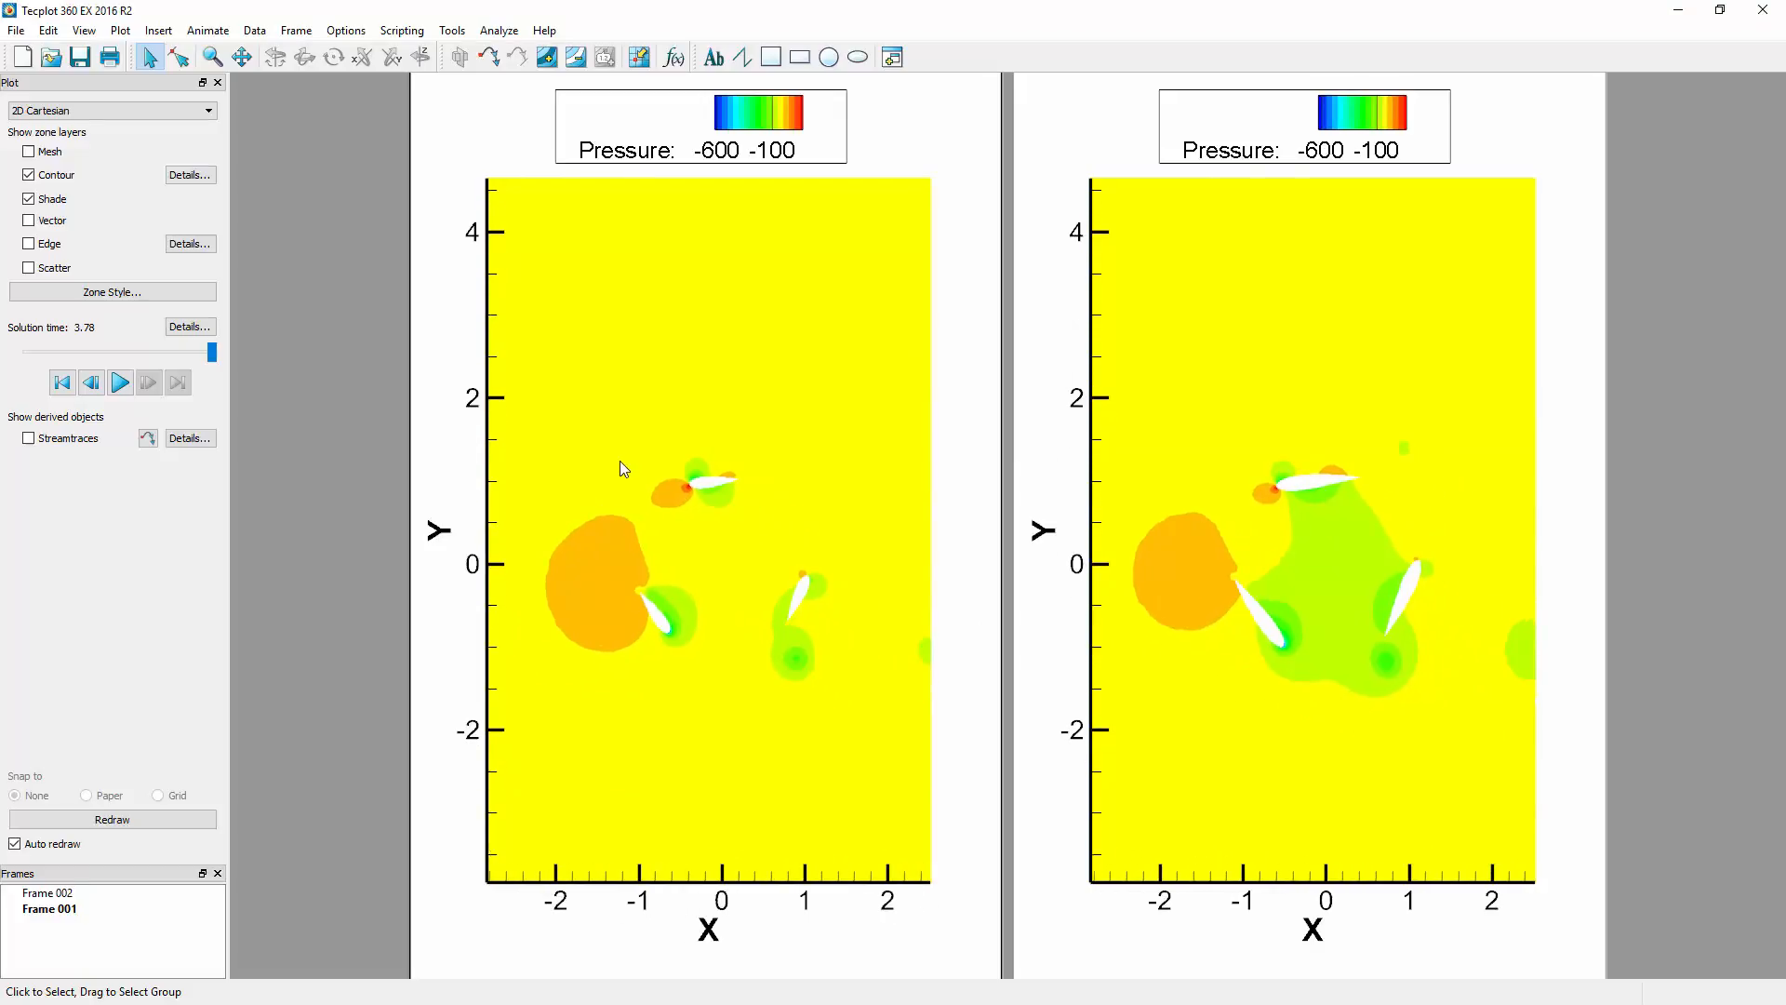
- Play the time animation through both linked frames, ending at solution time 3.78
{"action": "left_click", "coordinate": [119, 381]}
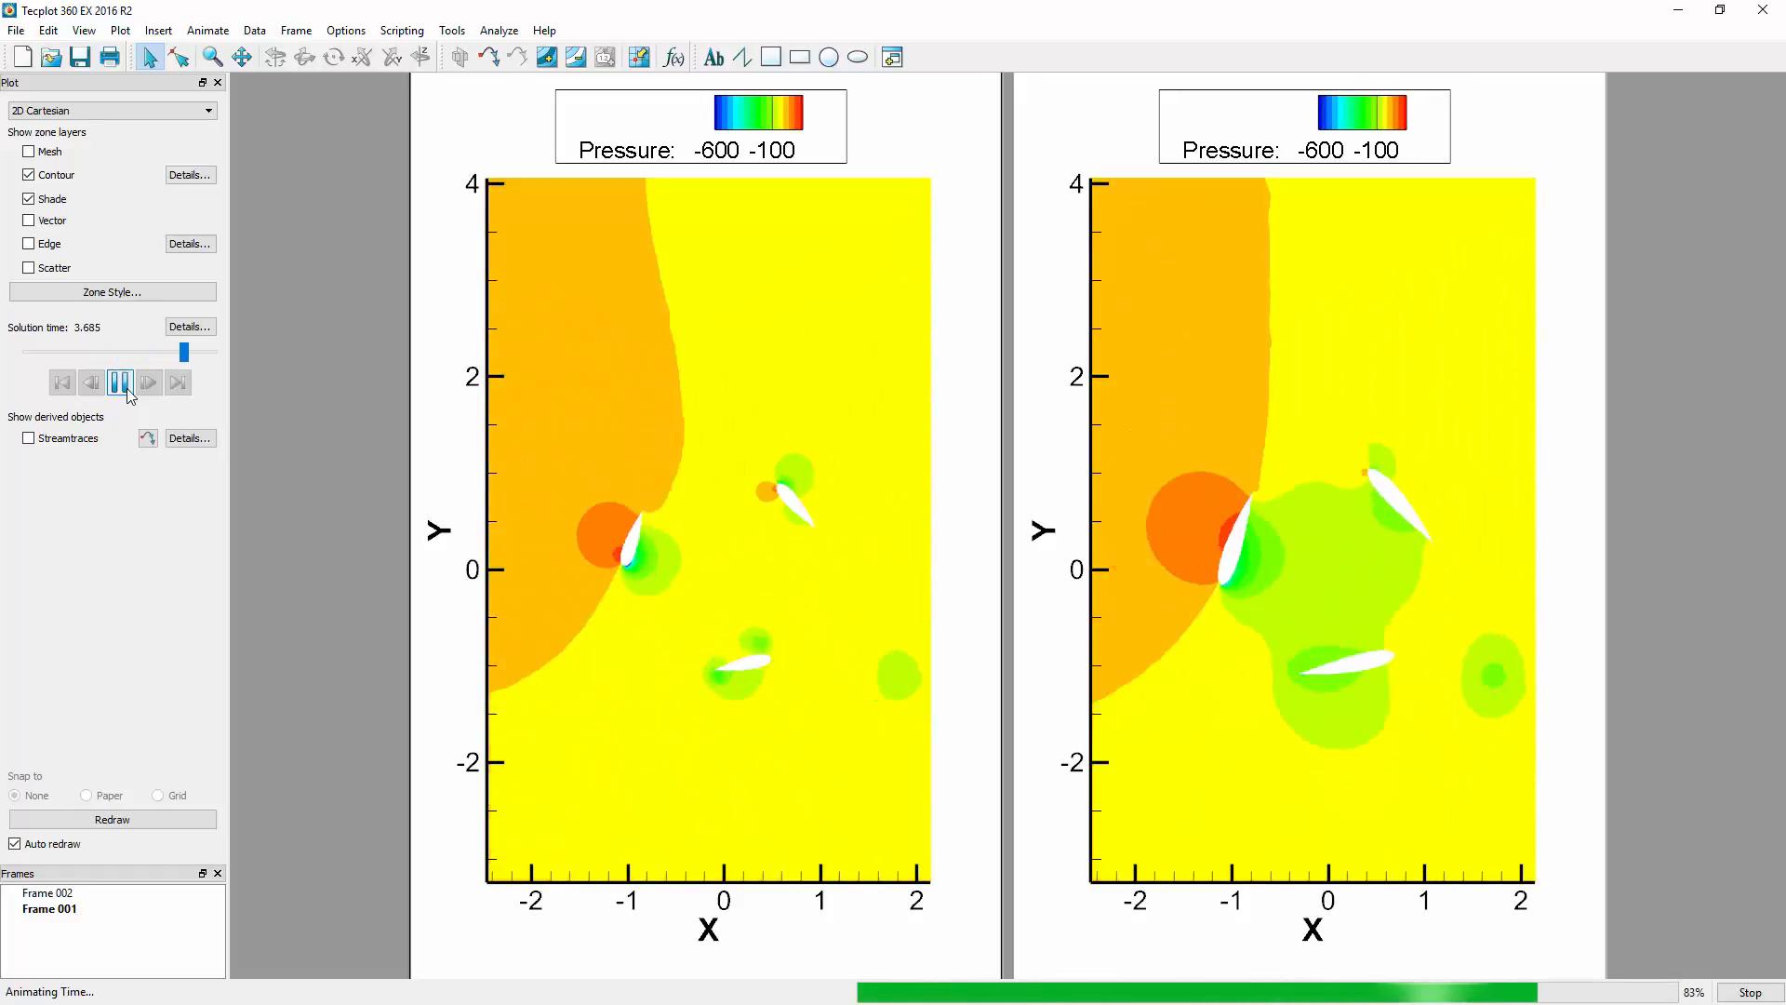
{"action": "left_click", "coordinate": [119, 382]}
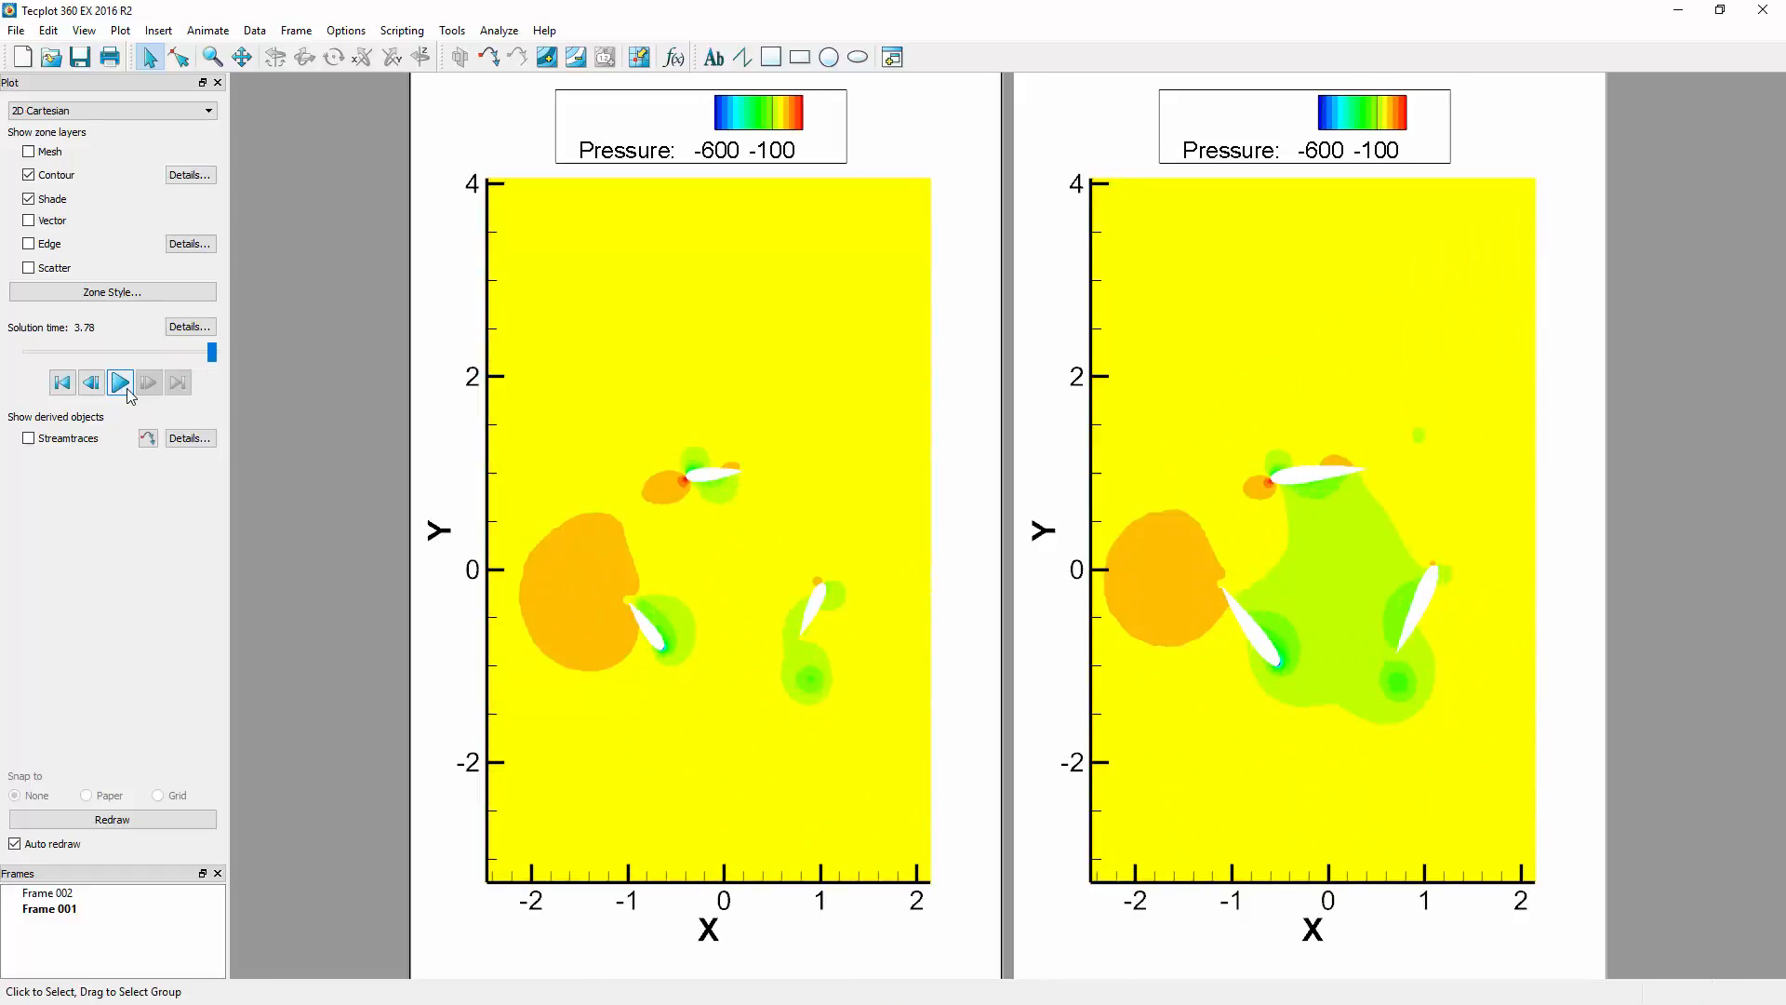